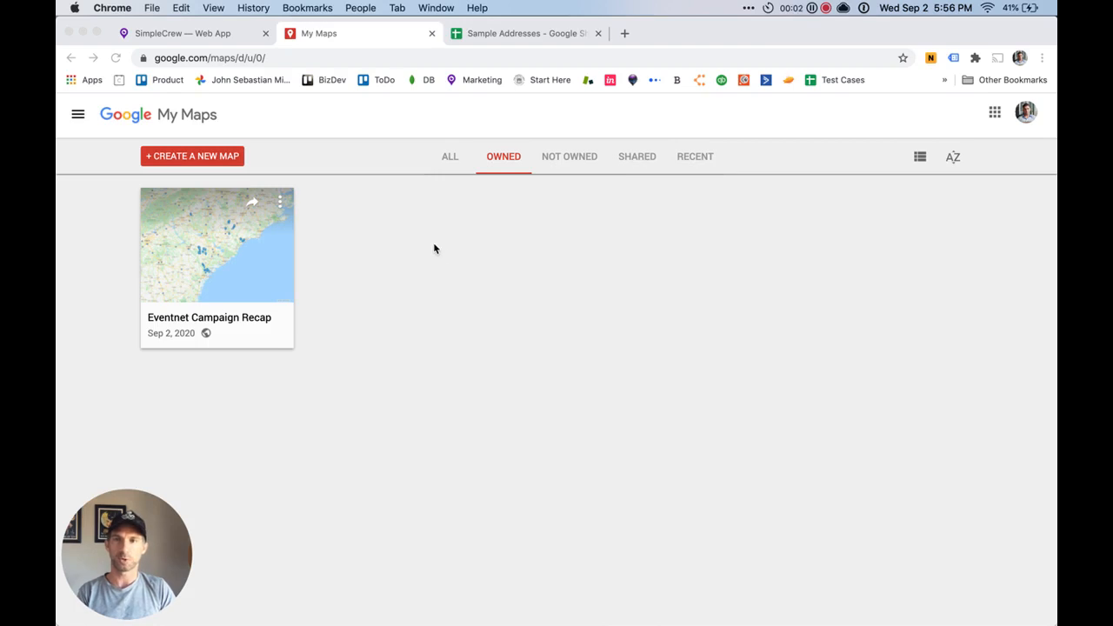
pyautogui.moveTo(239, 173)
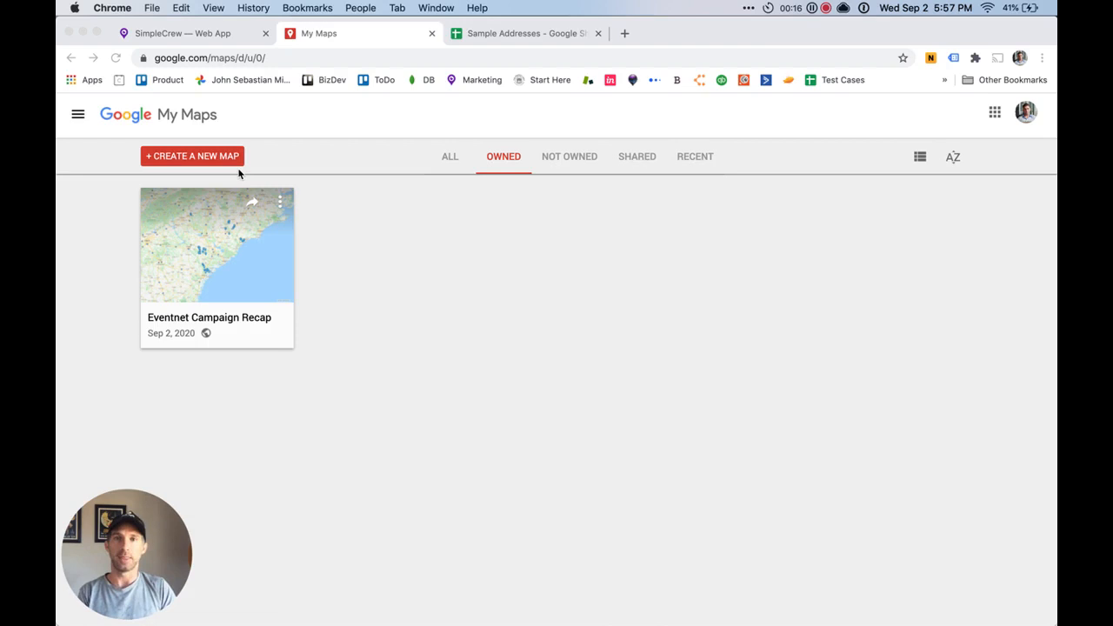
pyautogui.moveTo(216, 75)
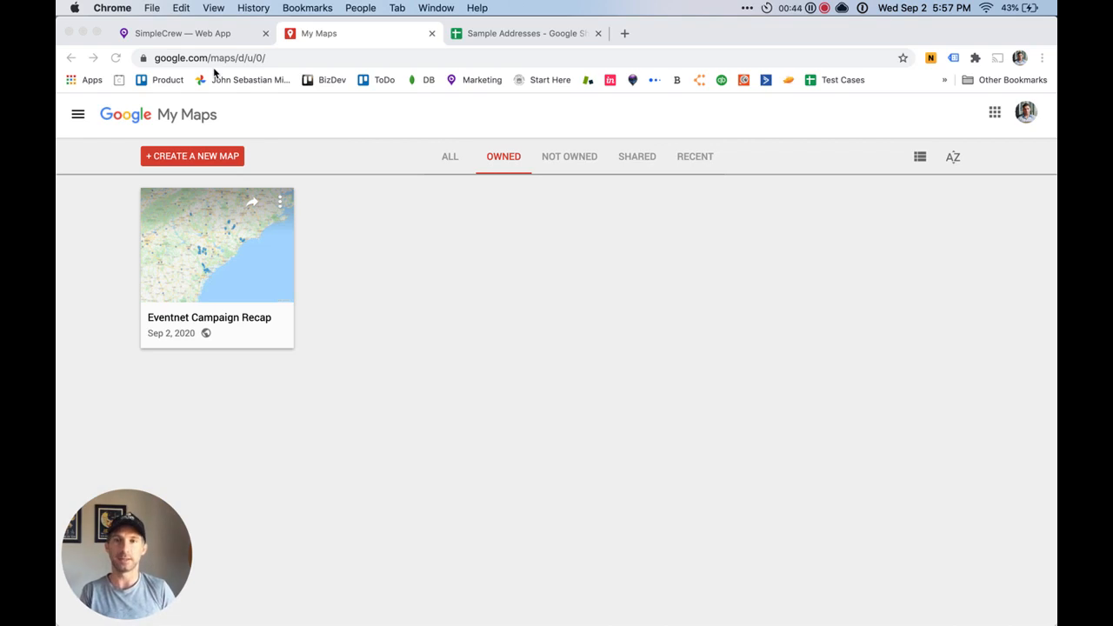
pyautogui.moveTo(210, 172)
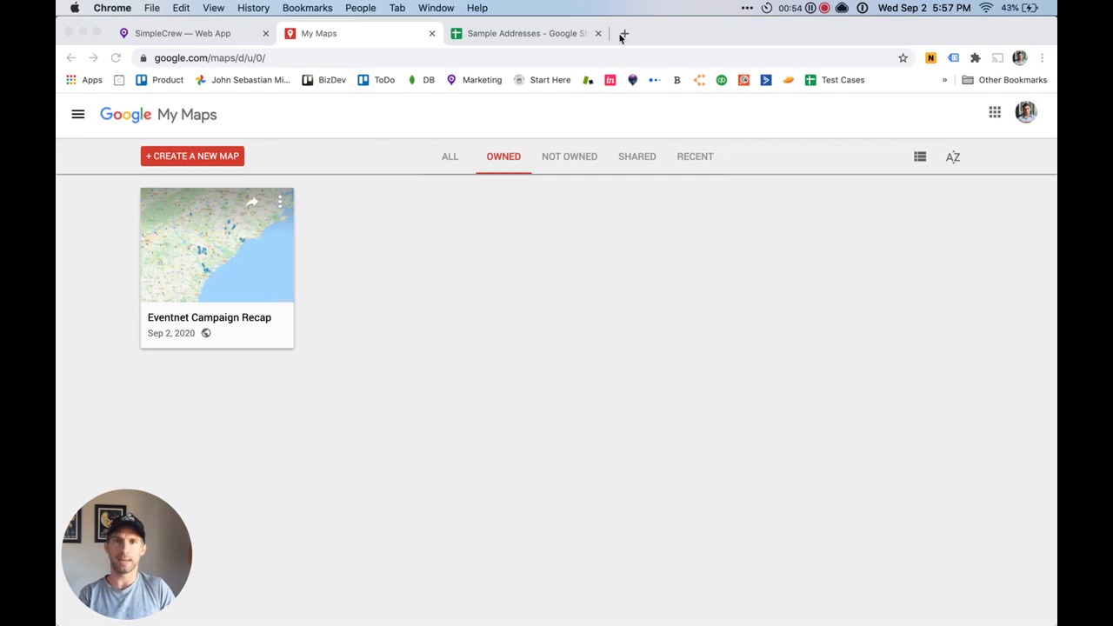
# Create a new blank My Maps map titled 'Marketing Route' and save it.
pyautogui.click(624, 33)
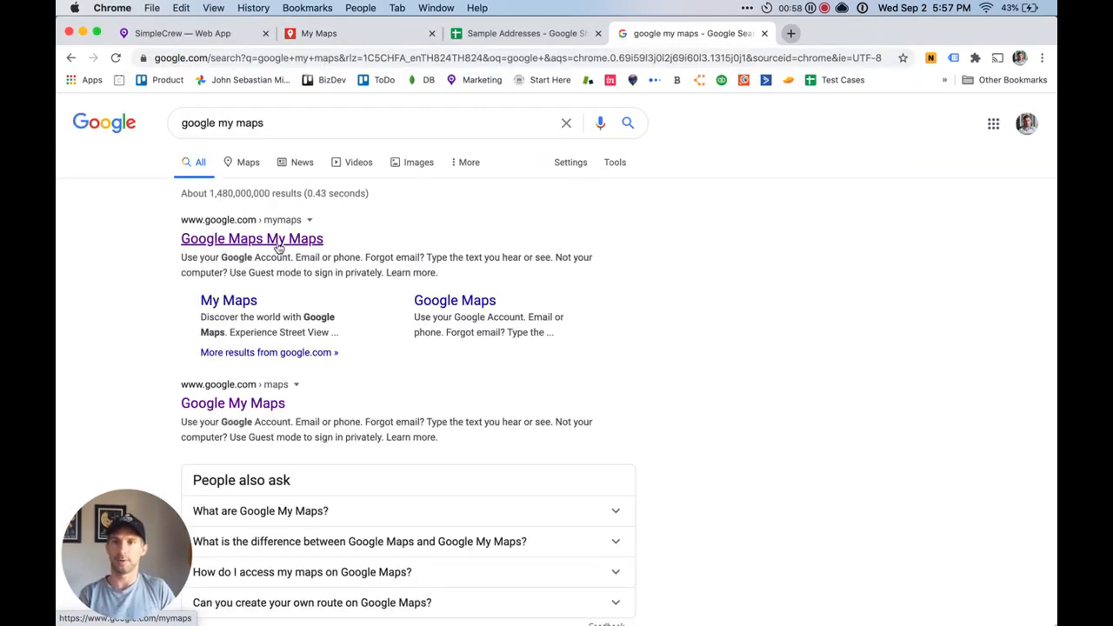
pyautogui.click(251, 239)
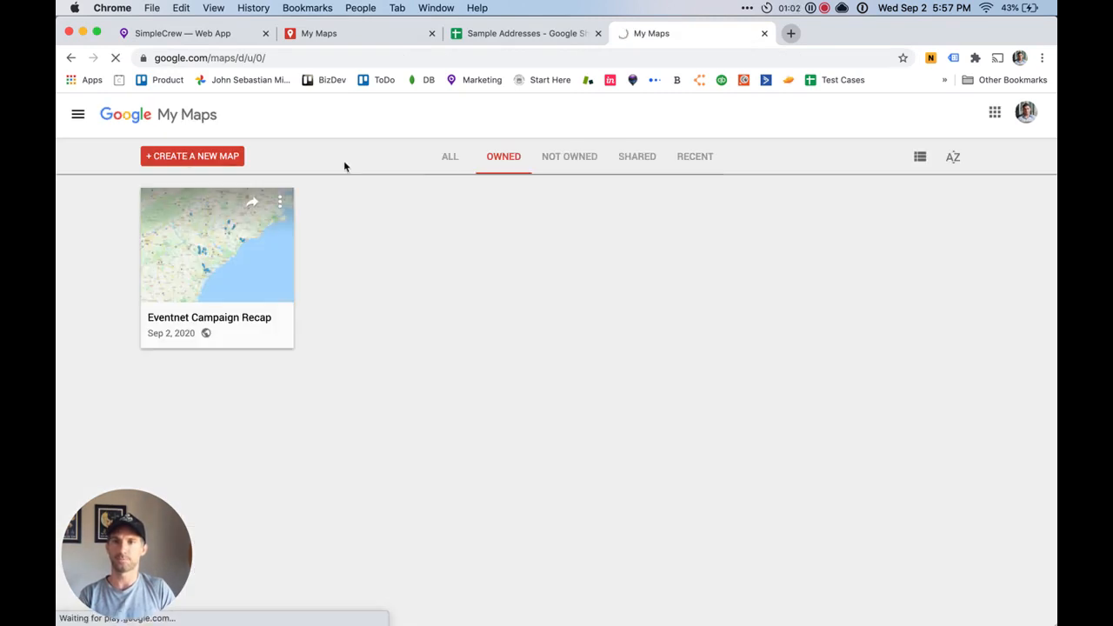
pyautogui.click(192, 156)
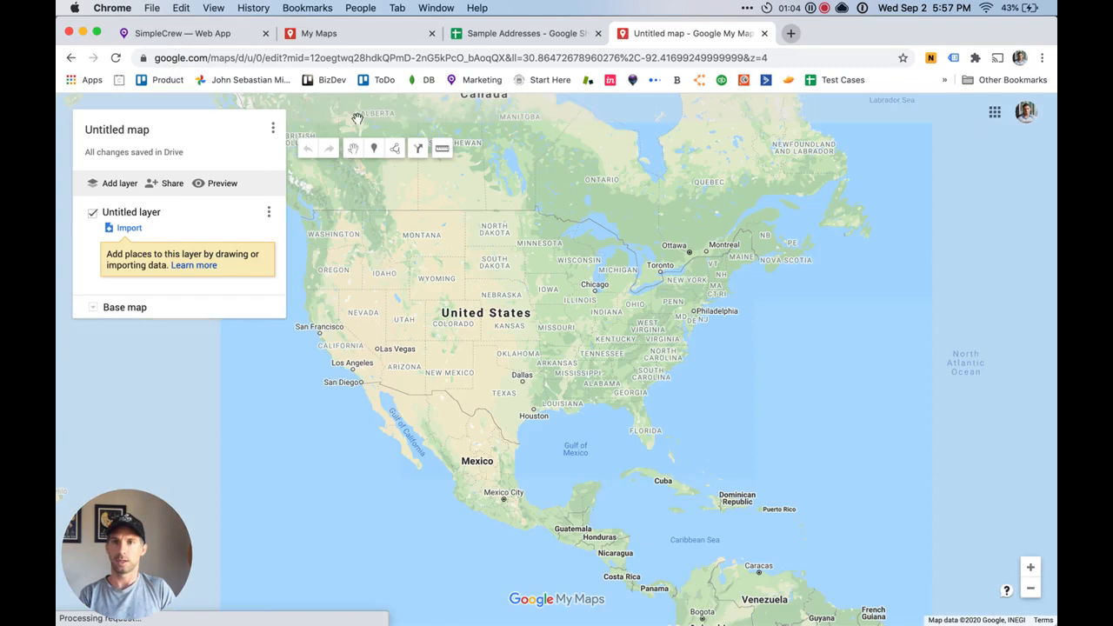
pyautogui.click(117, 129)
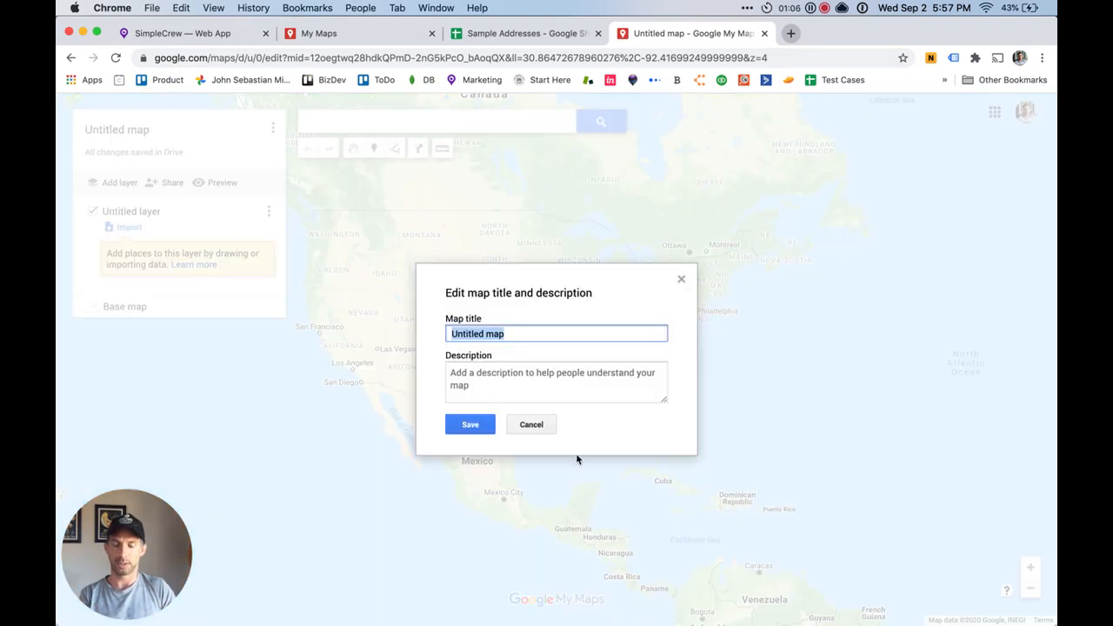
pyautogui.write('Map')
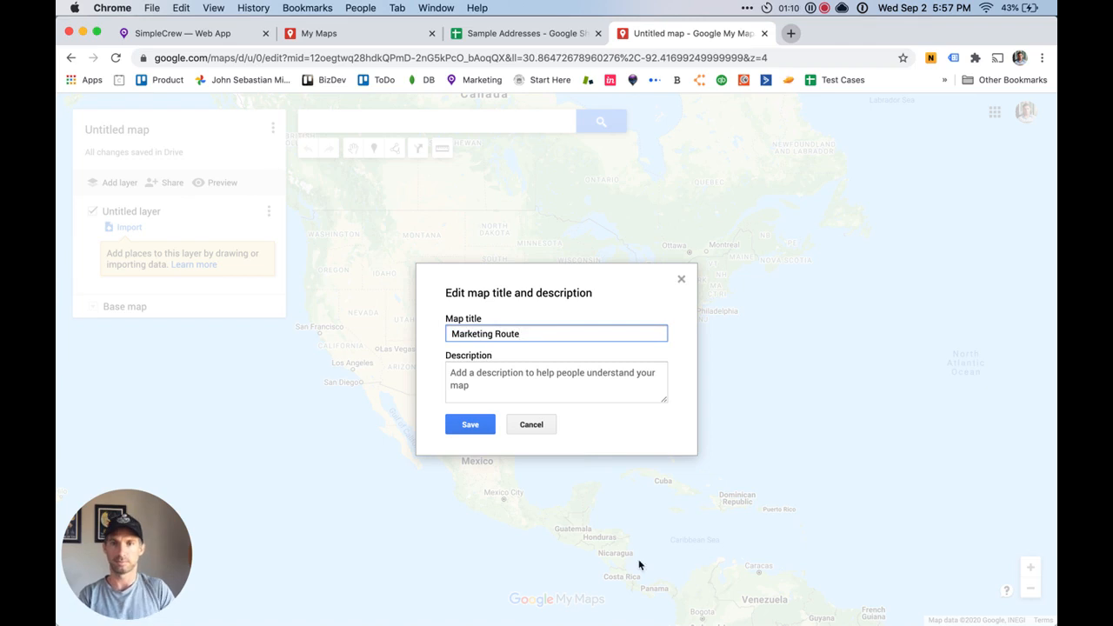
pyautogui.click(470, 425)
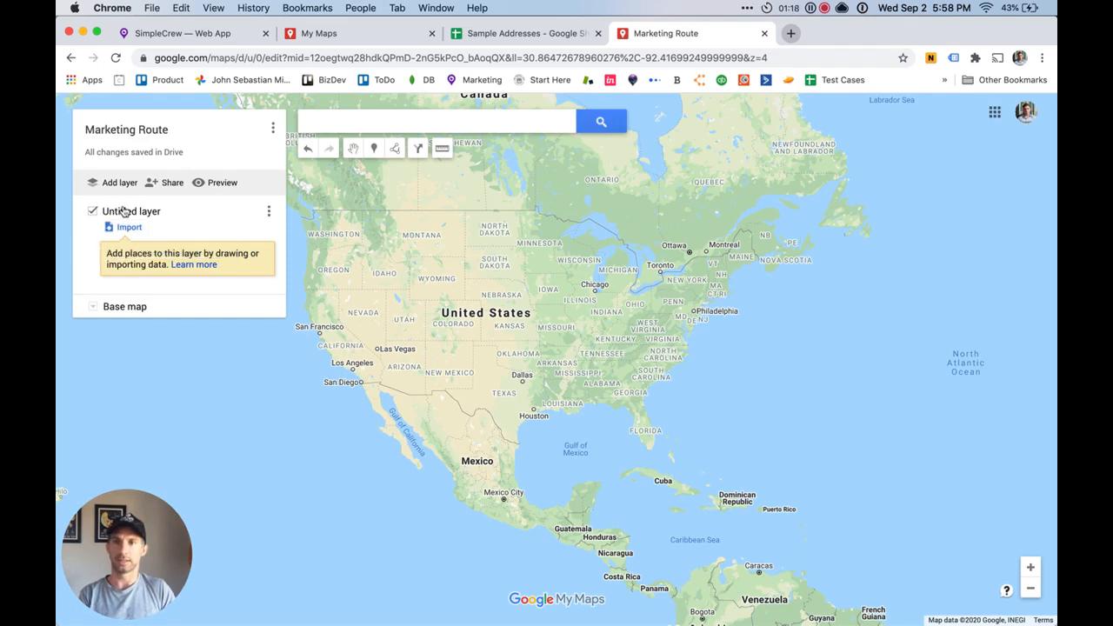
pyautogui.moveTo(199, 170)
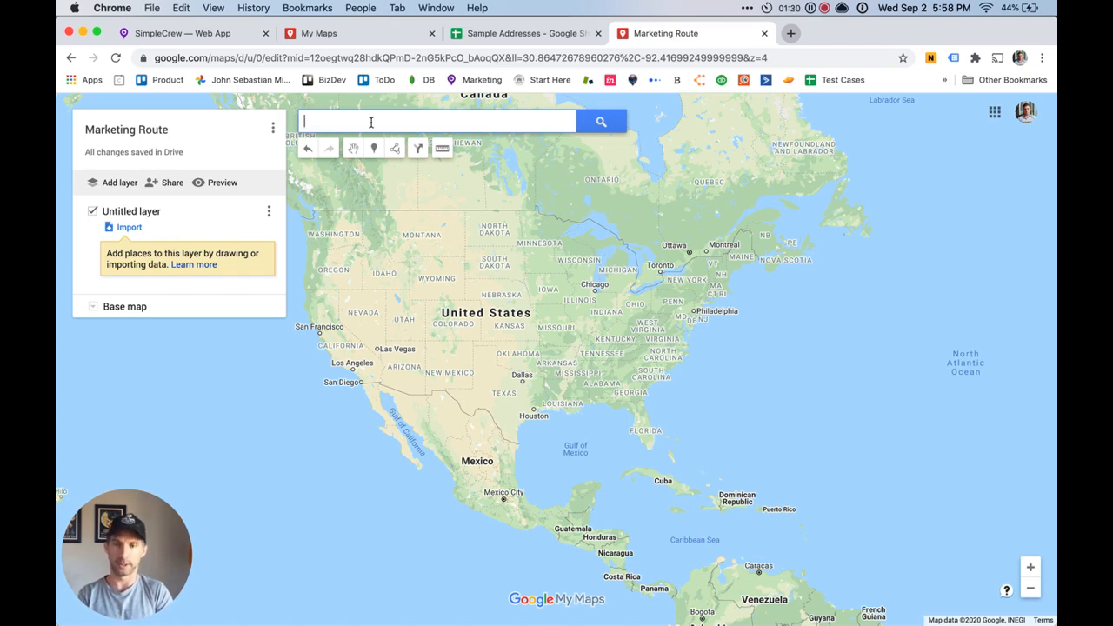
# Search 'grocery store, west seattle' and add all ten stores to the untitled layer.
pyautogui.write('d')
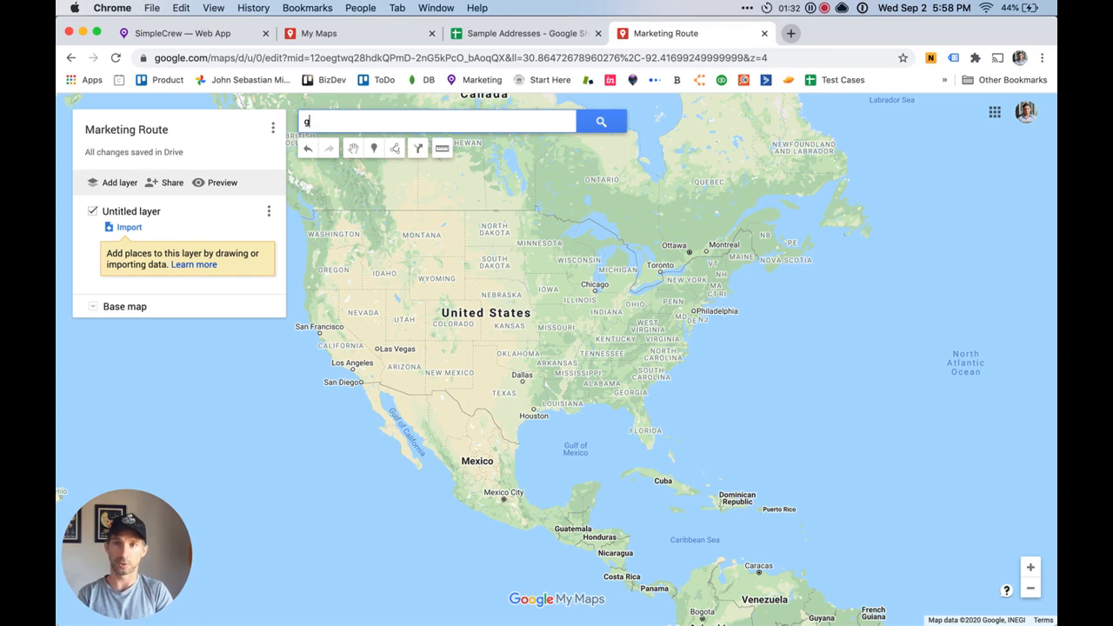
pyautogui.write('roc')
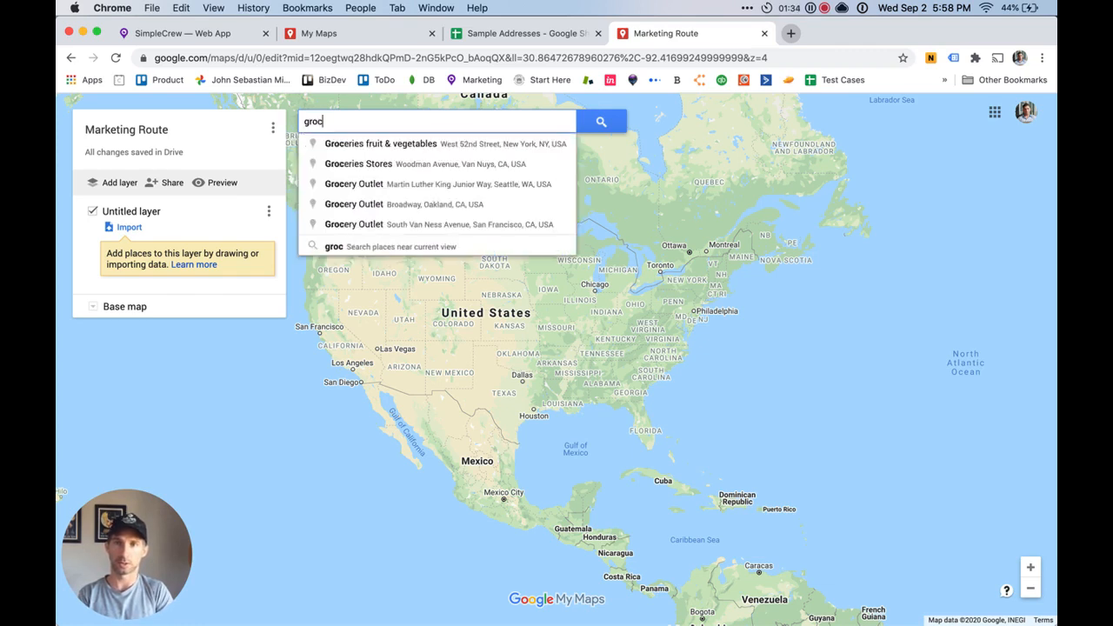
pyautogui.press('Backspace')
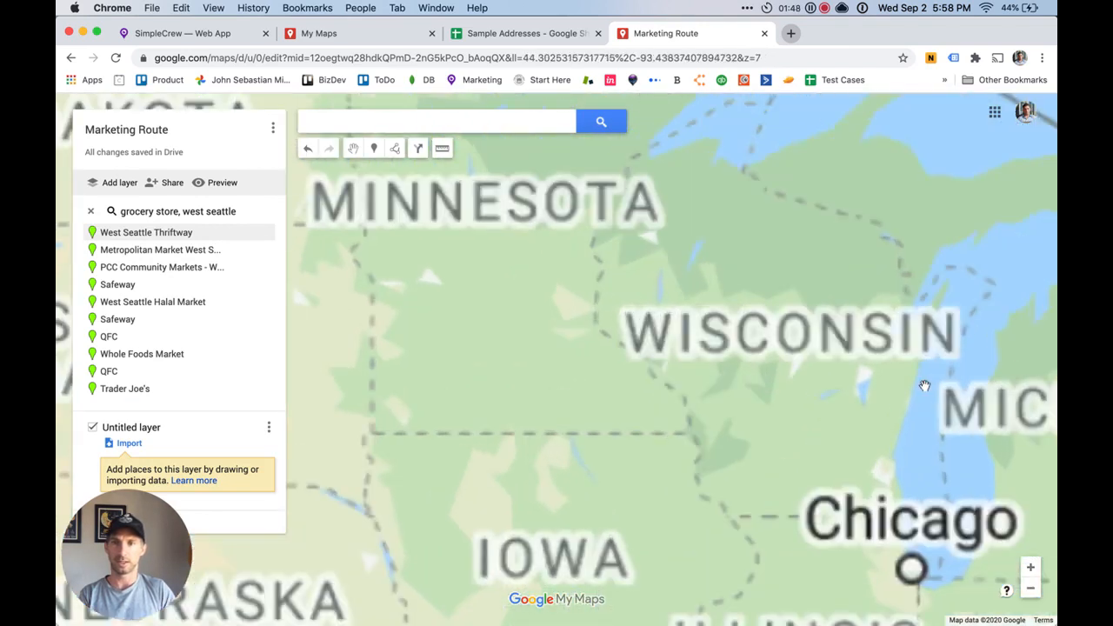
pyautogui.click(147, 233)
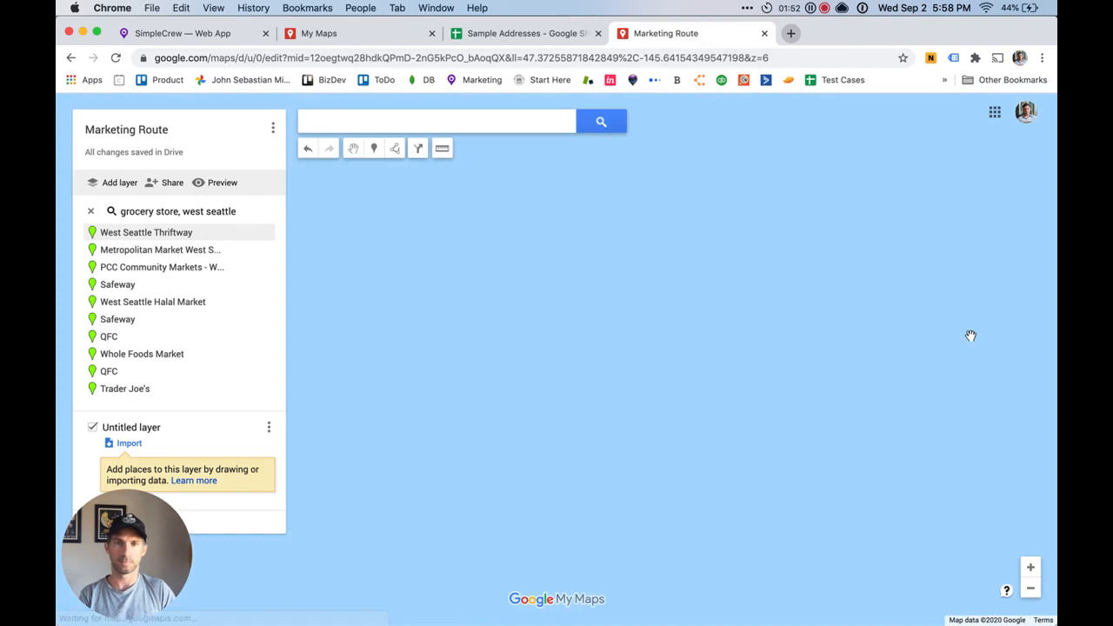
pyautogui.click(1031, 588)
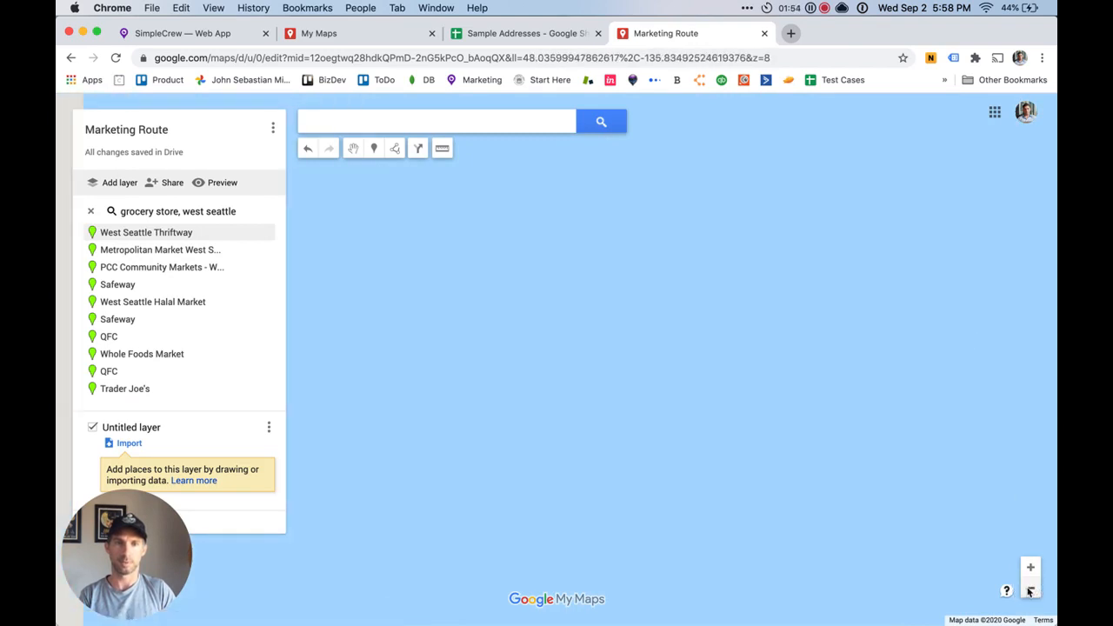
pyautogui.click(146, 232)
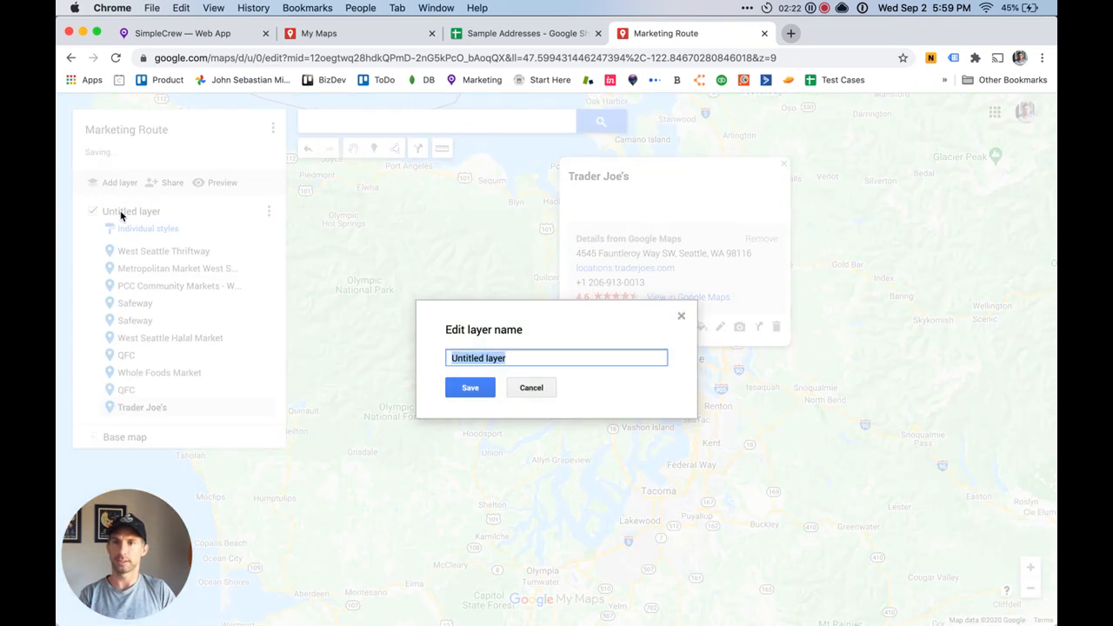
# Rename the store layer to 'Grocery Stores', then briefly visit the My Maps tab.
pyautogui.write('Groed')
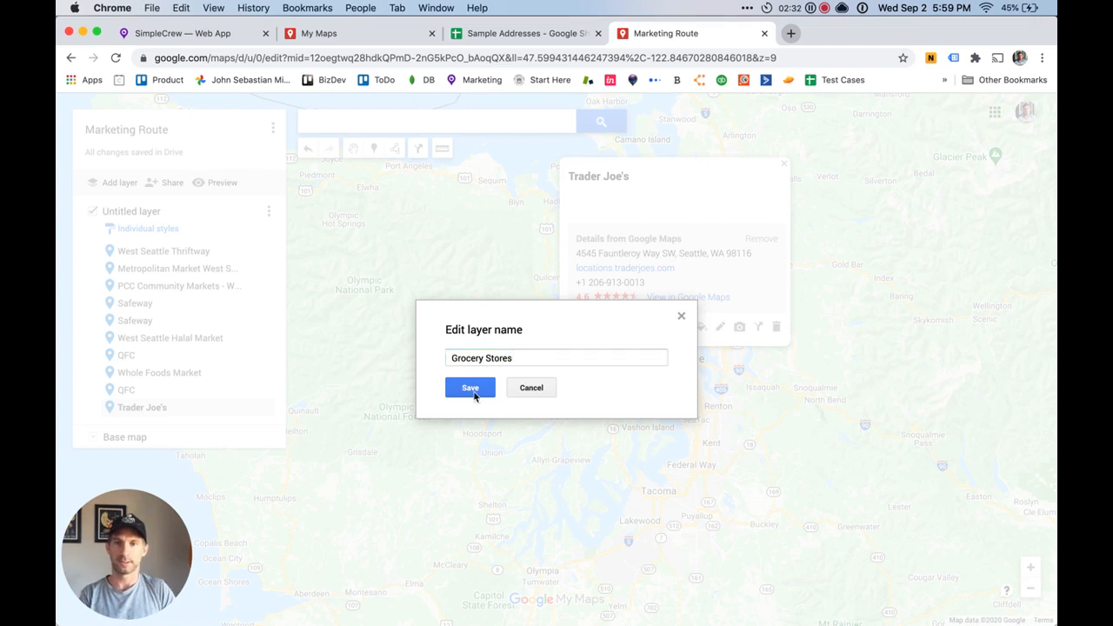
pyautogui.click(469, 388)
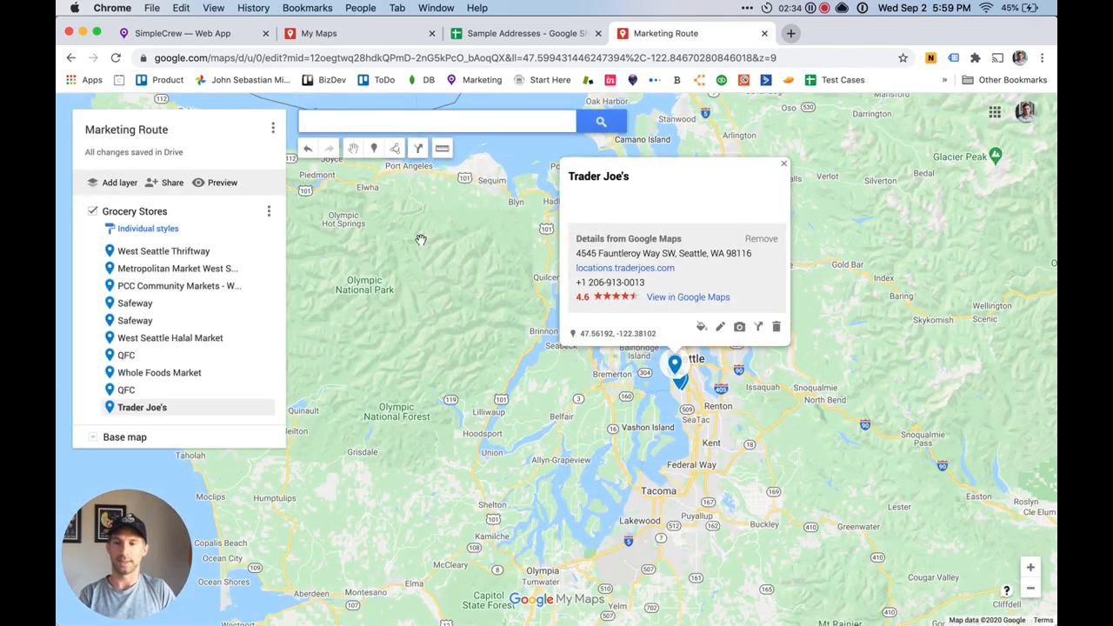
pyautogui.moveTo(64, 373)
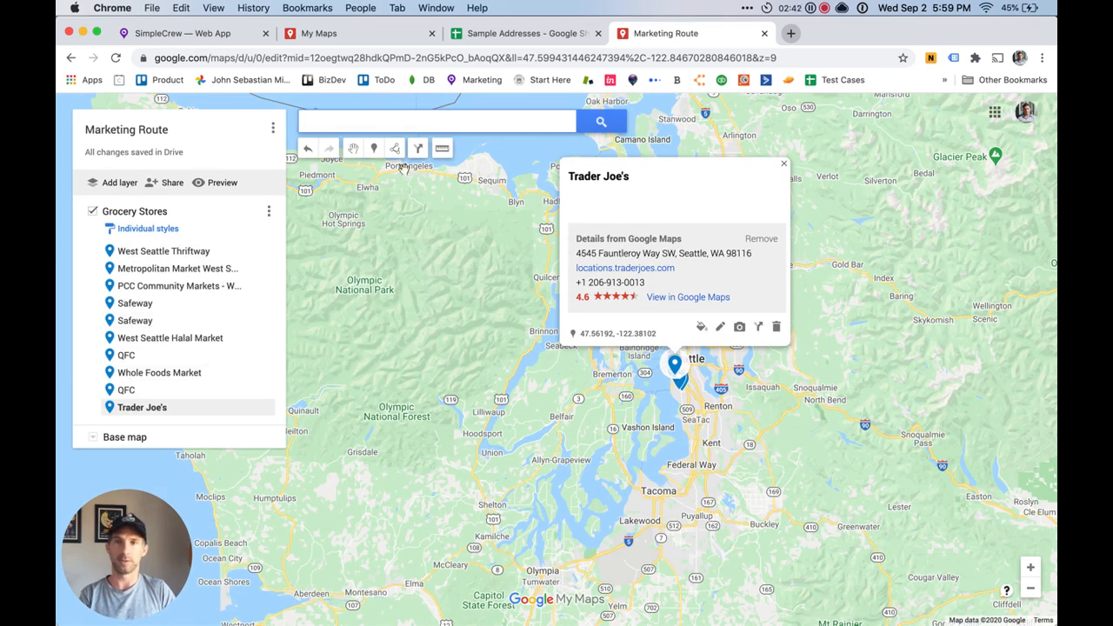
pyautogui.click(522, 33)
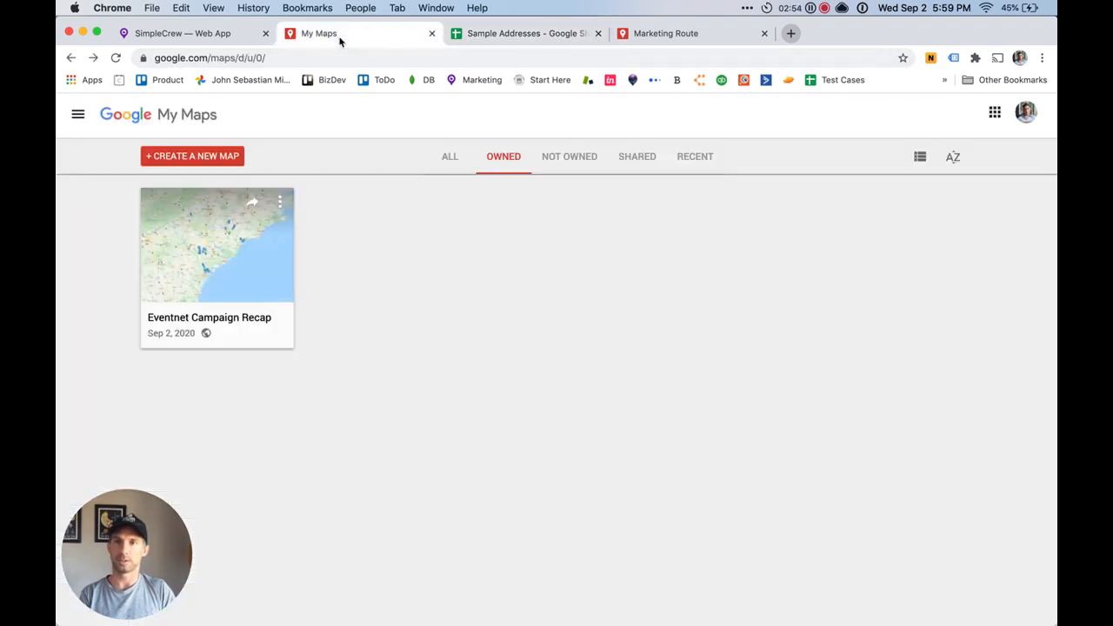
pyautogui.click(666, 33)
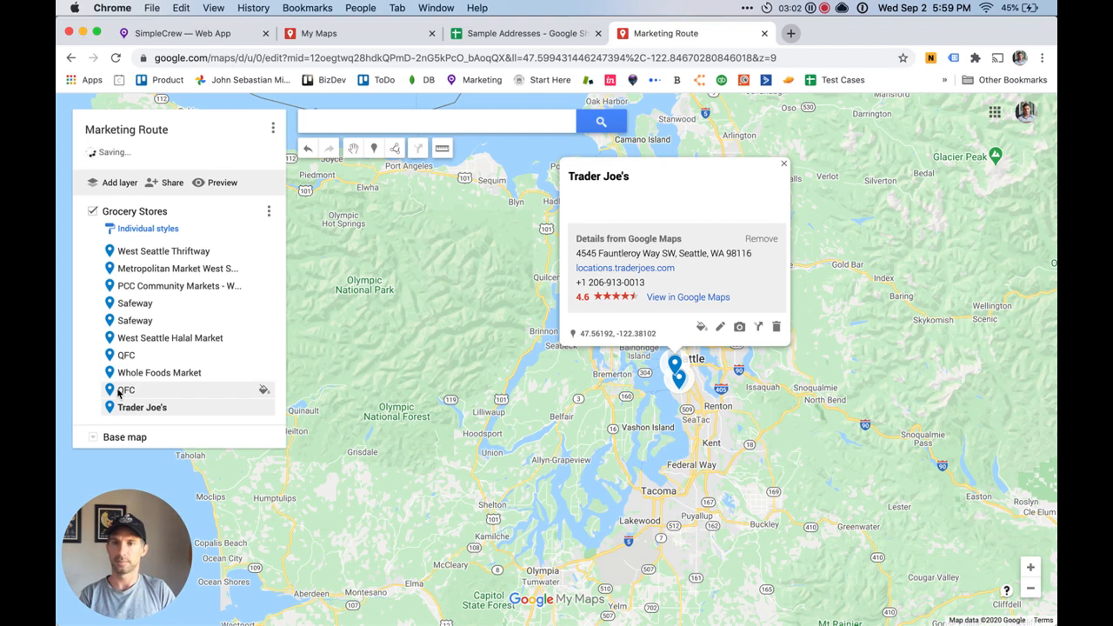
# Add a new empty layer and rename it 'Restaurants'.
pyautogui.click(112, 182)
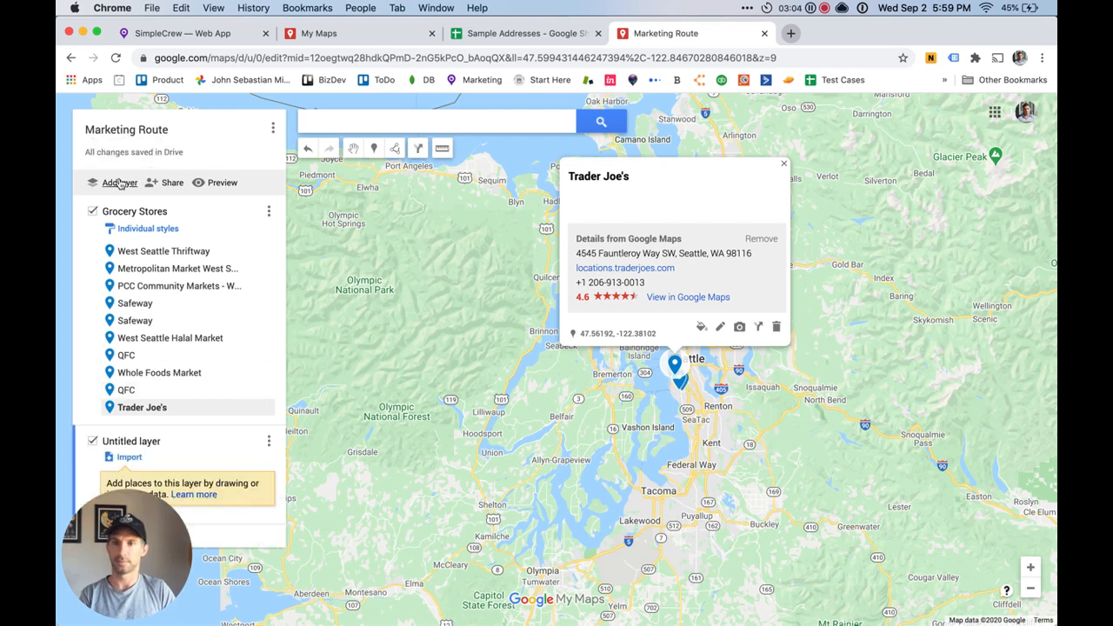
pyautogui.moveTo(126, 445)
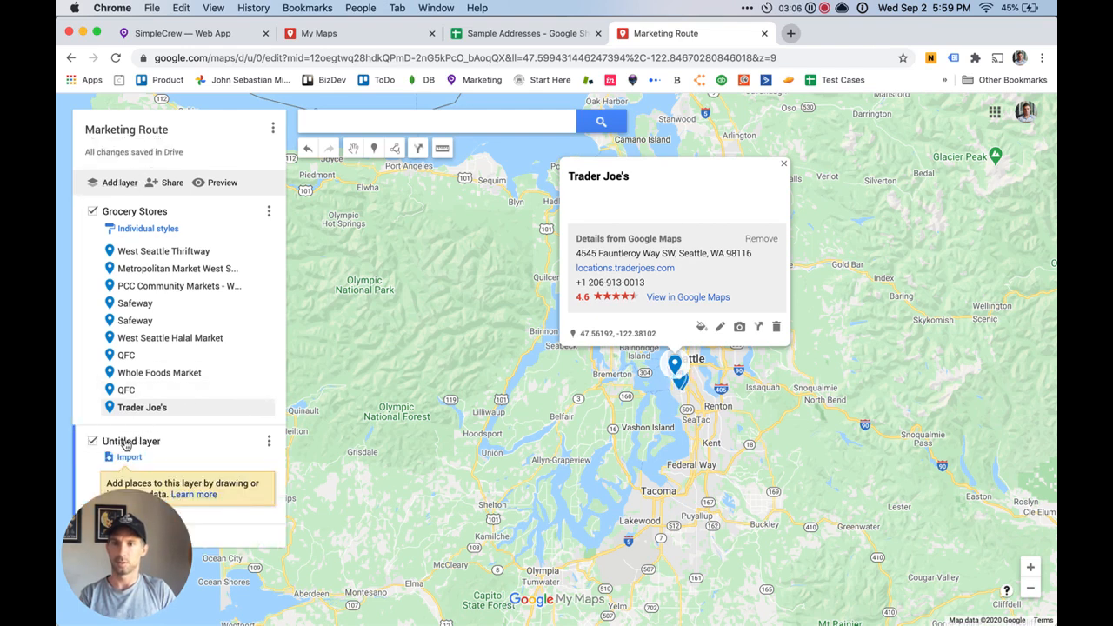
pyautogui.click(268, 441)
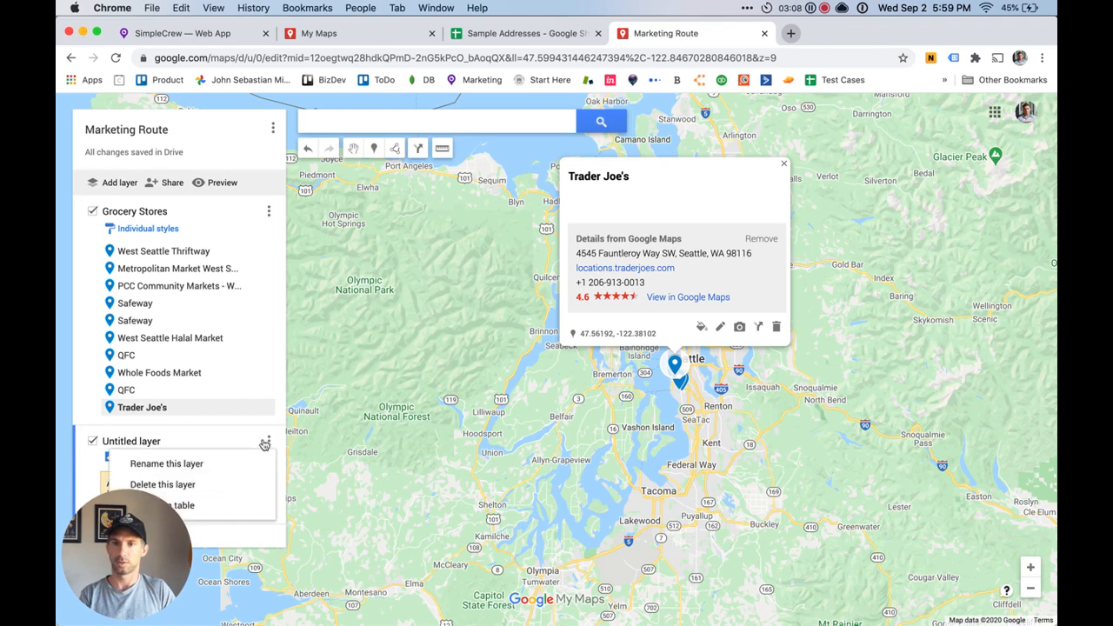
pyautogui.click(166, 463)
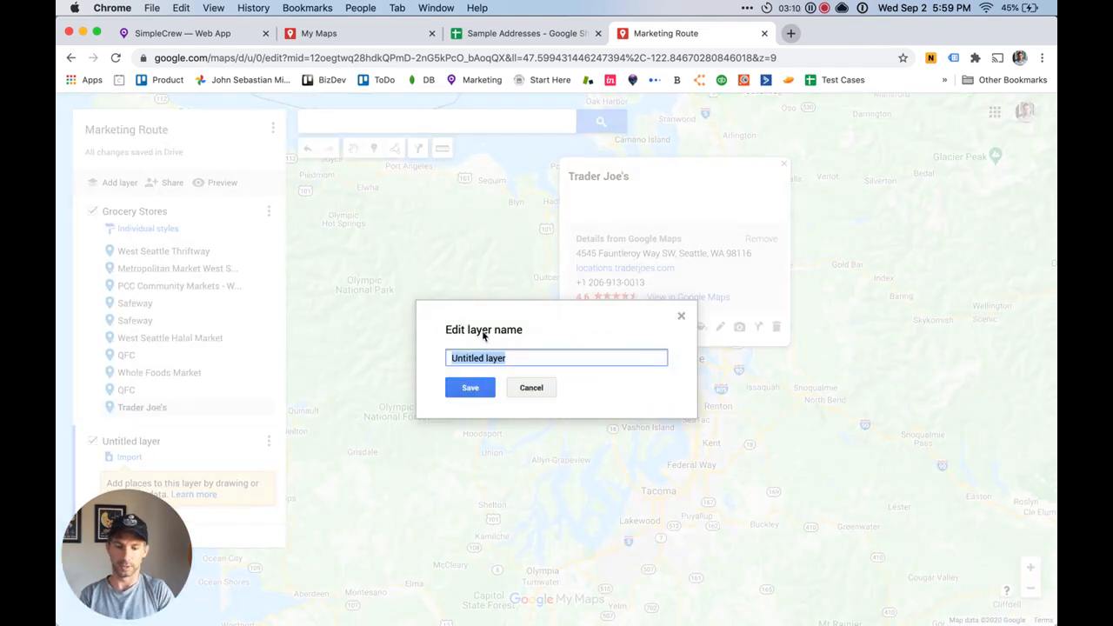
pyautogui.write('Restau')
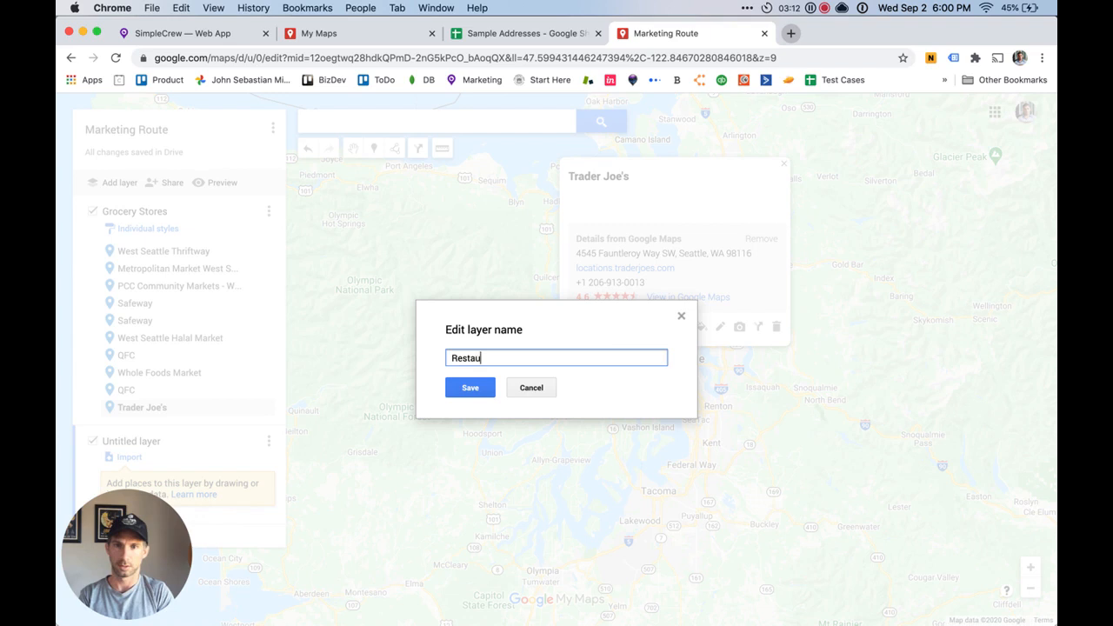
pyautogui.click(469, 387)
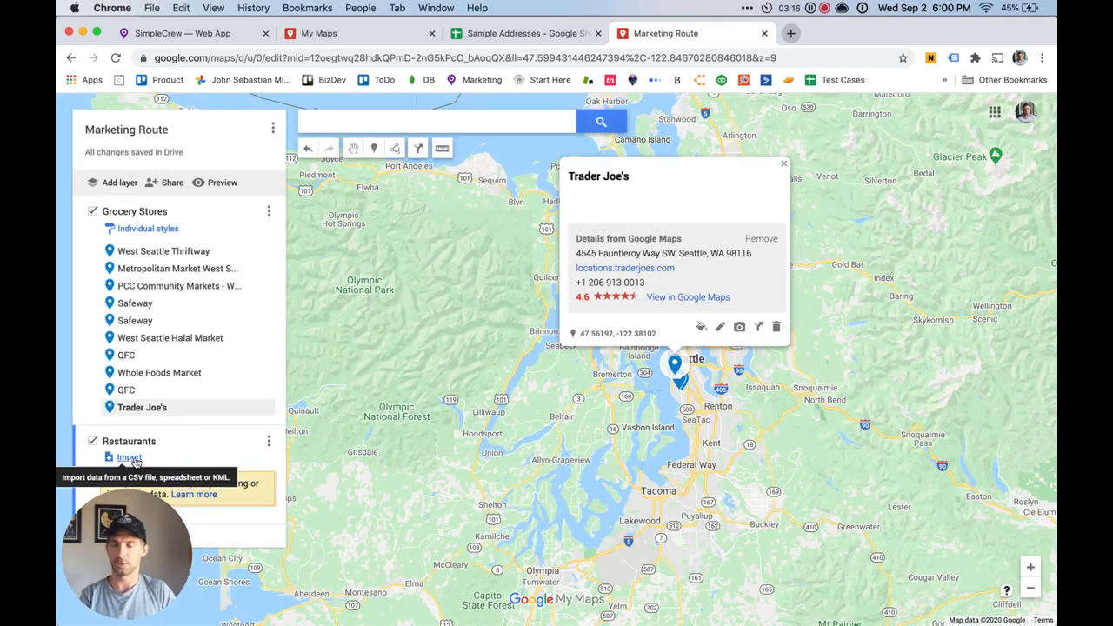
# Import the Sample Addresses spreadsheet from Drive, placed by Addresses and titled by Restaurant.
pyautogui.click(129, 457)
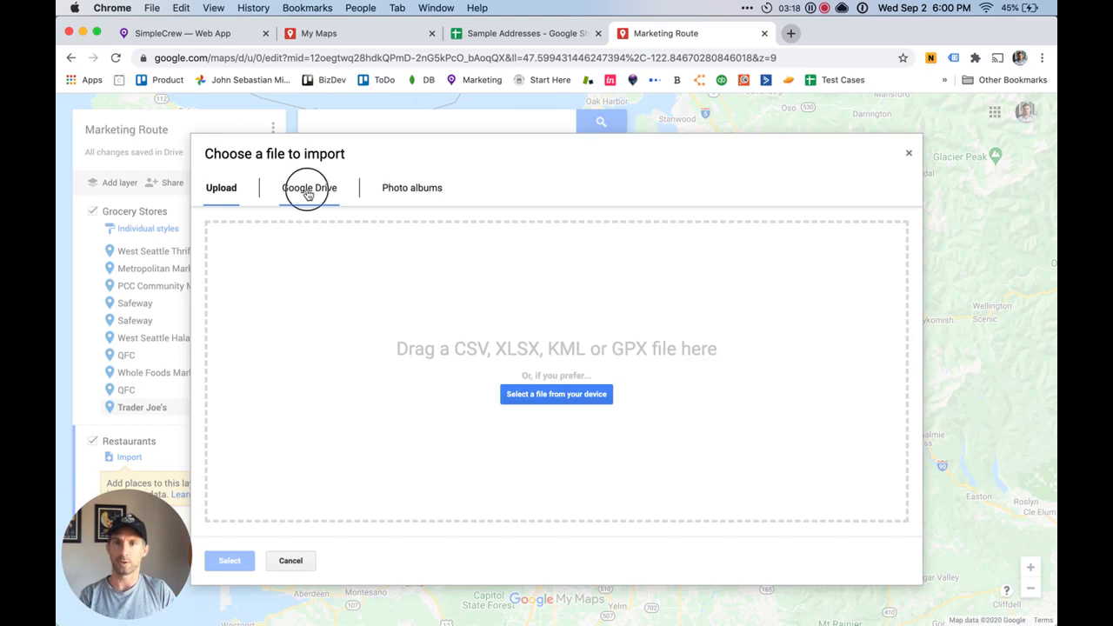
pyautogui.click(309, 187)
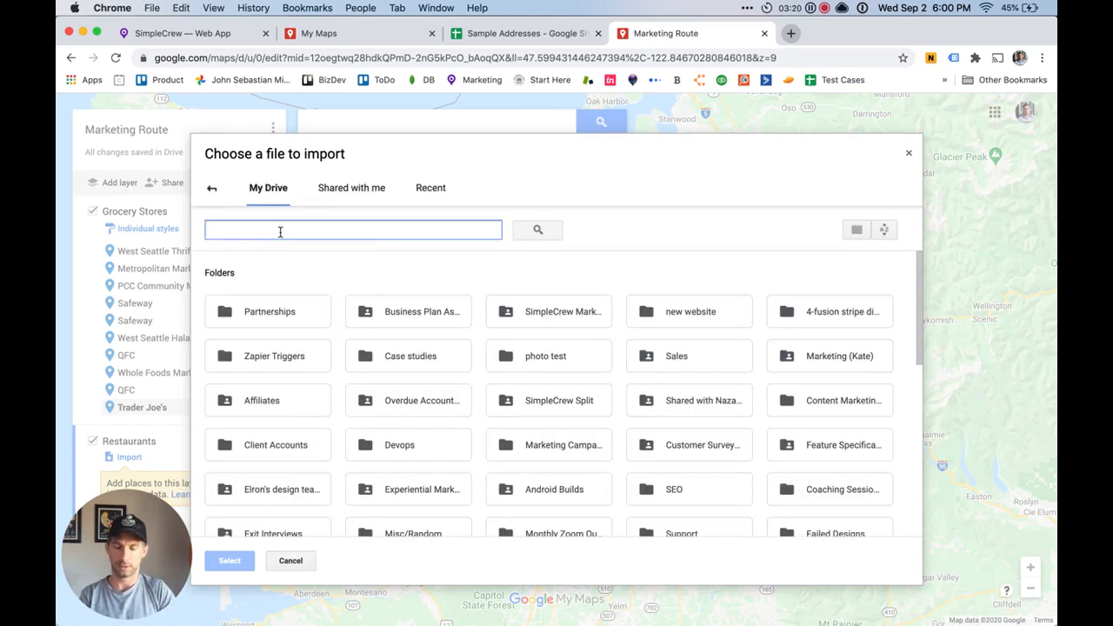
pyautogui.write('sample')
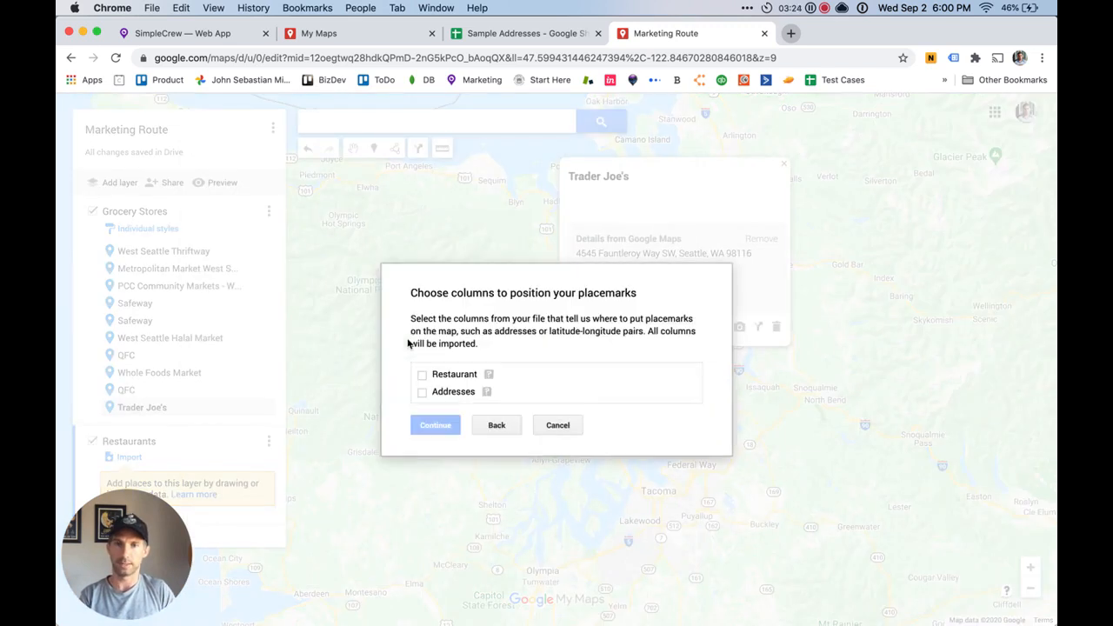
pyautogui.moveTo(535, 302)
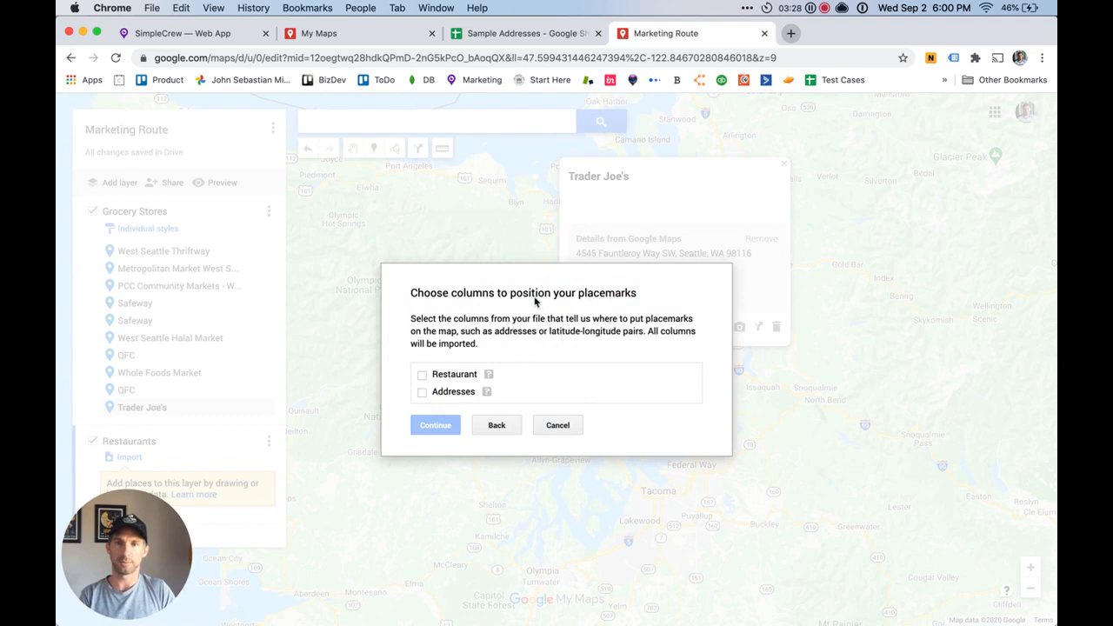
pyautogui.click(423, 392)
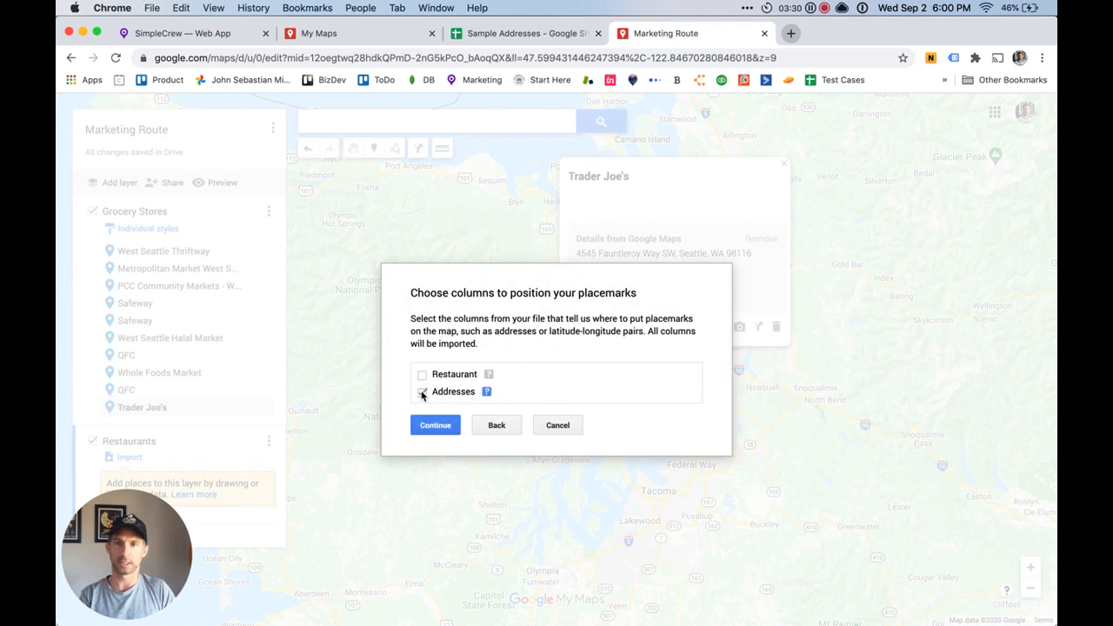
pyautogui.click(435, 425)
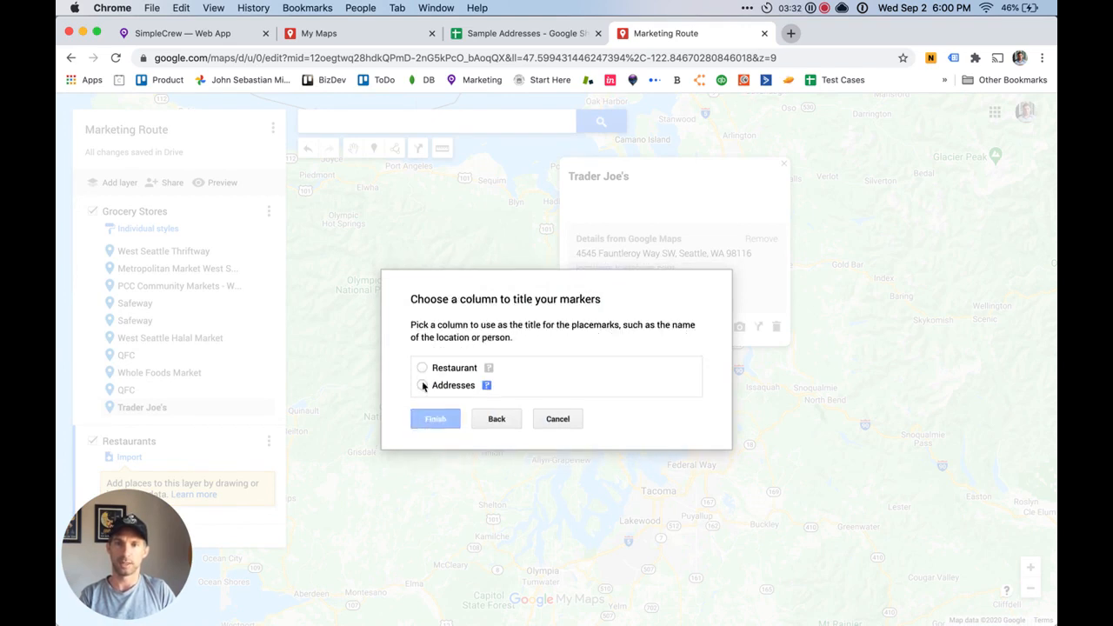
pyautogui.click(422, 367)
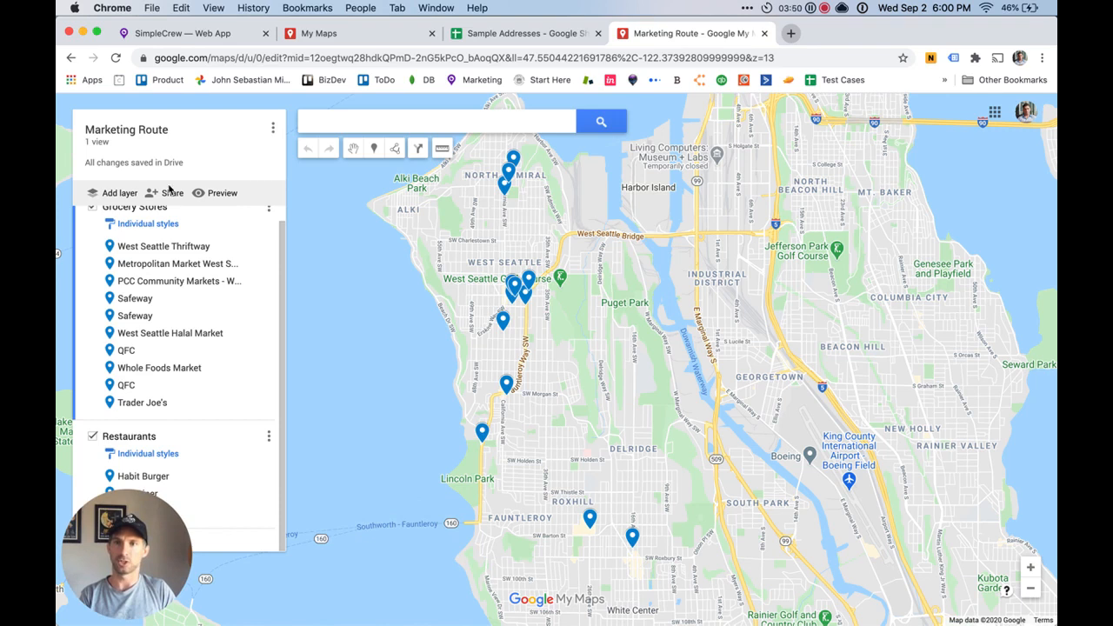
# Set map link access to 'Anyone with the link' as Viewer and copy the link.
pyautogui.click(171, 192)
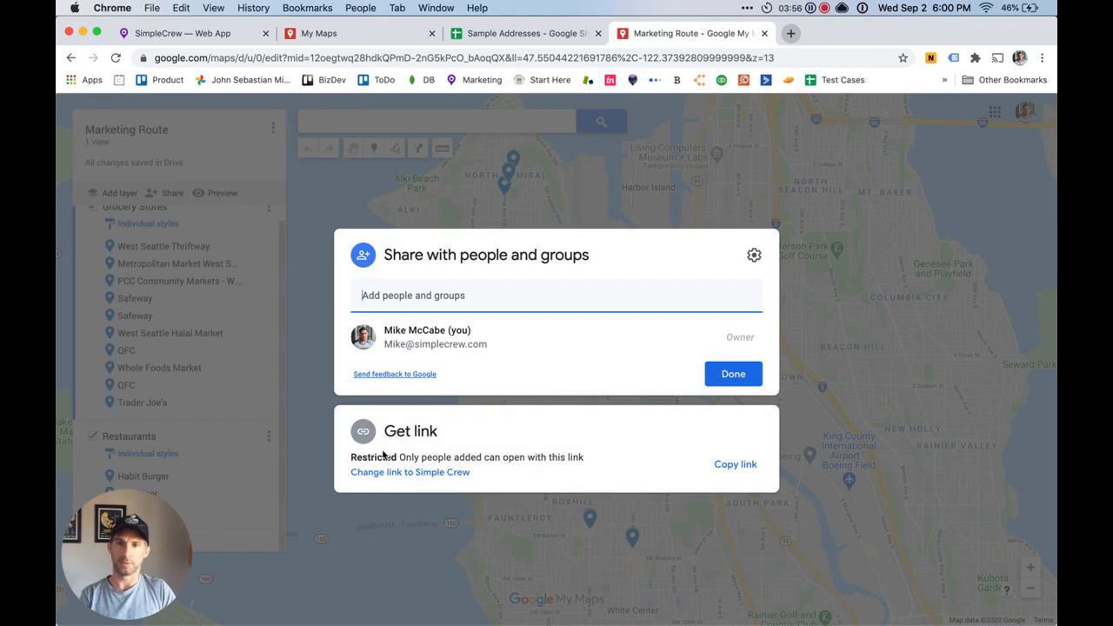
pyautogui.click(410, 472)
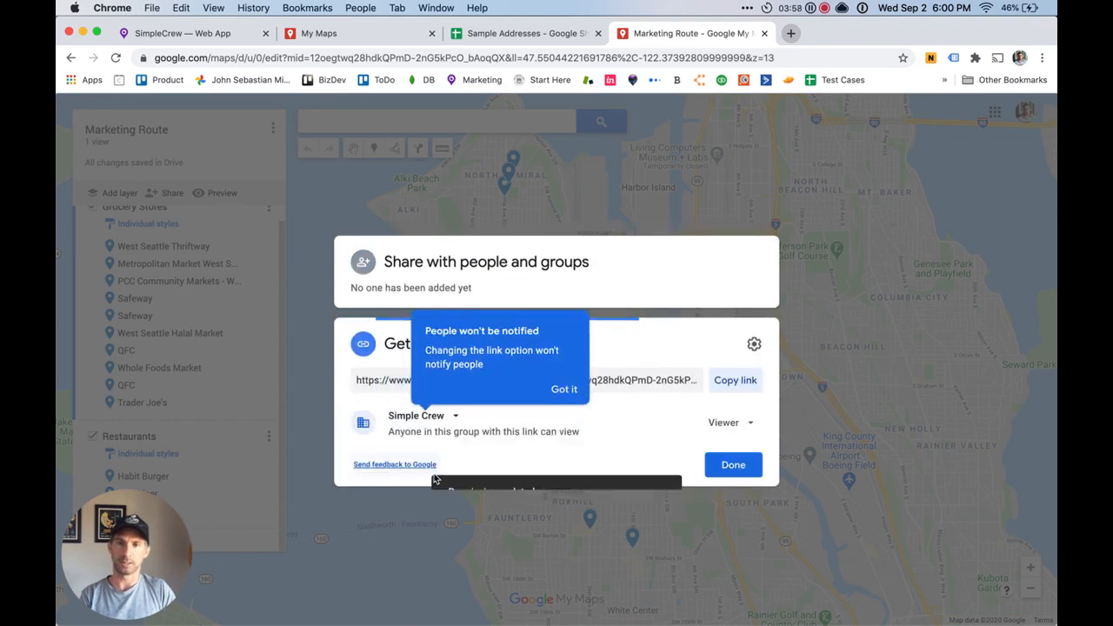
pyautogui.click(730, 422)
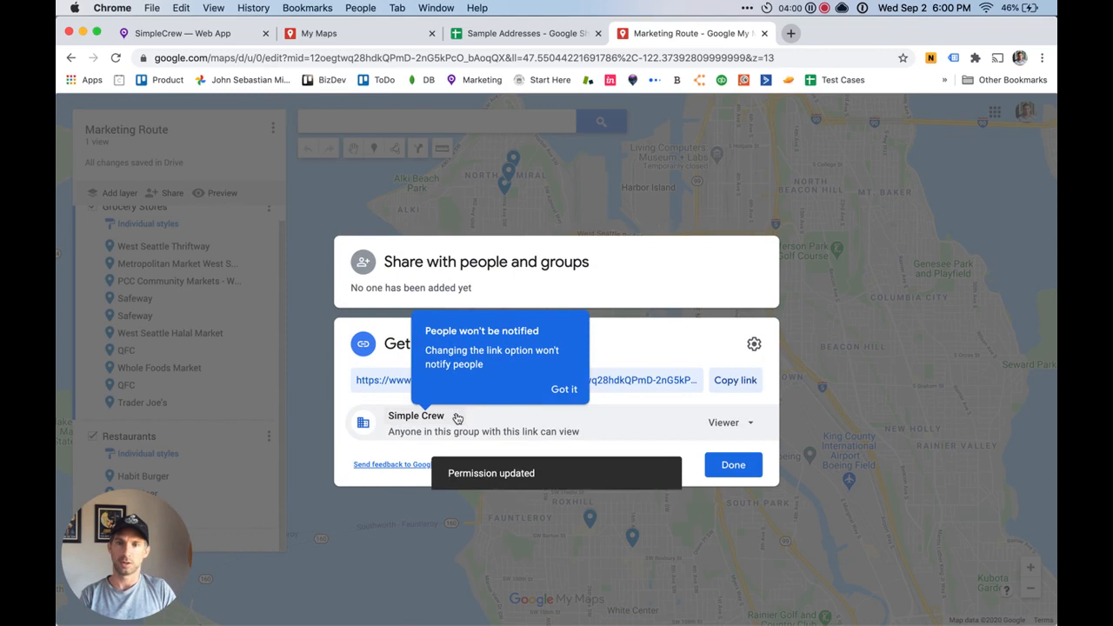
pyautogui.click(421, 415)
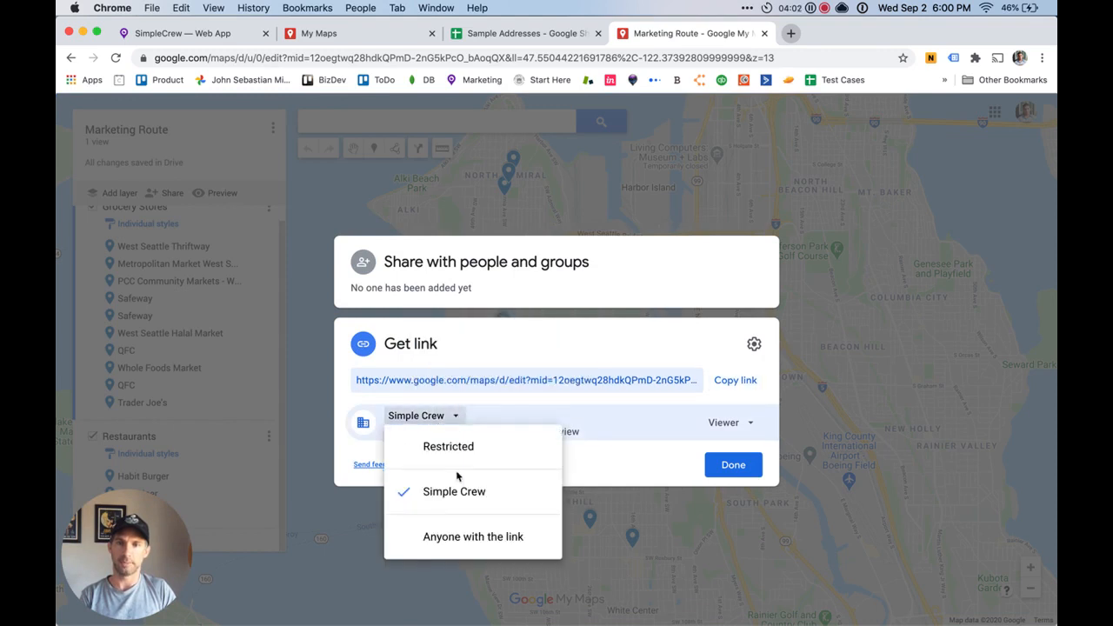
pyautogui.click(473, 536)
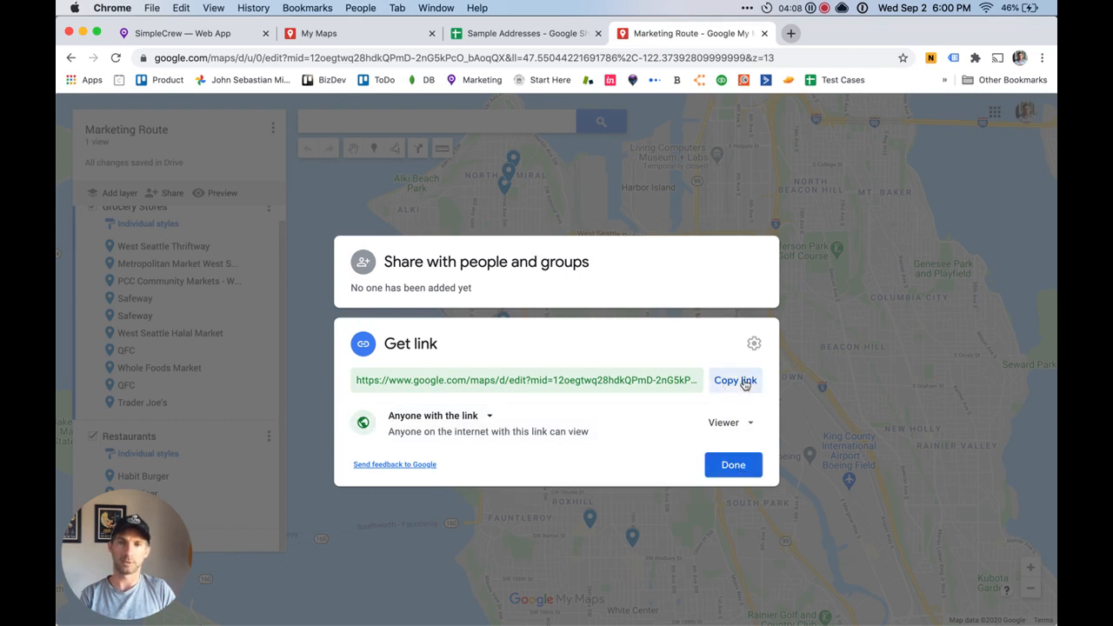
pyautogui.click(736, 380)
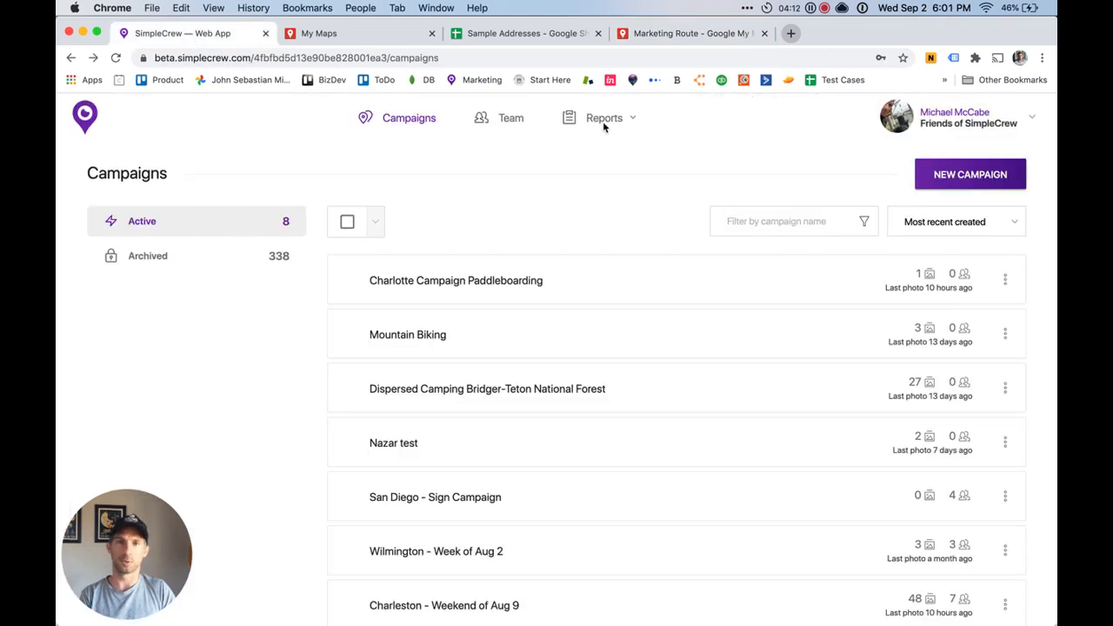
pyautogui.moveTo(455, 280)
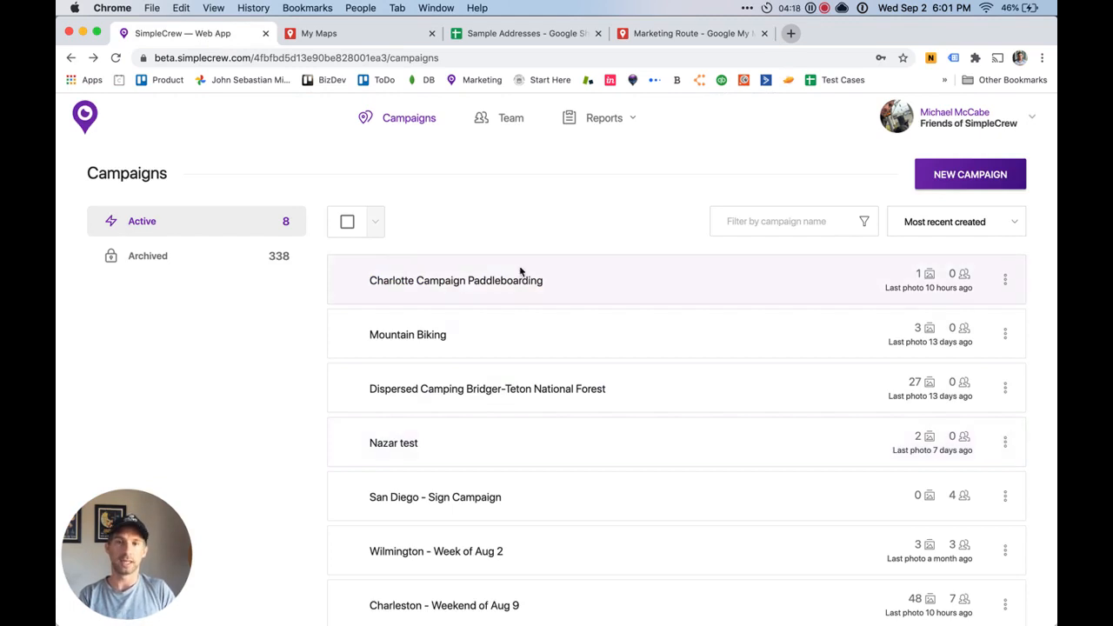
# Start a 'Weekend Flyer Route' campaign and assign two more crew members.
pyautogui.click(970, 174)
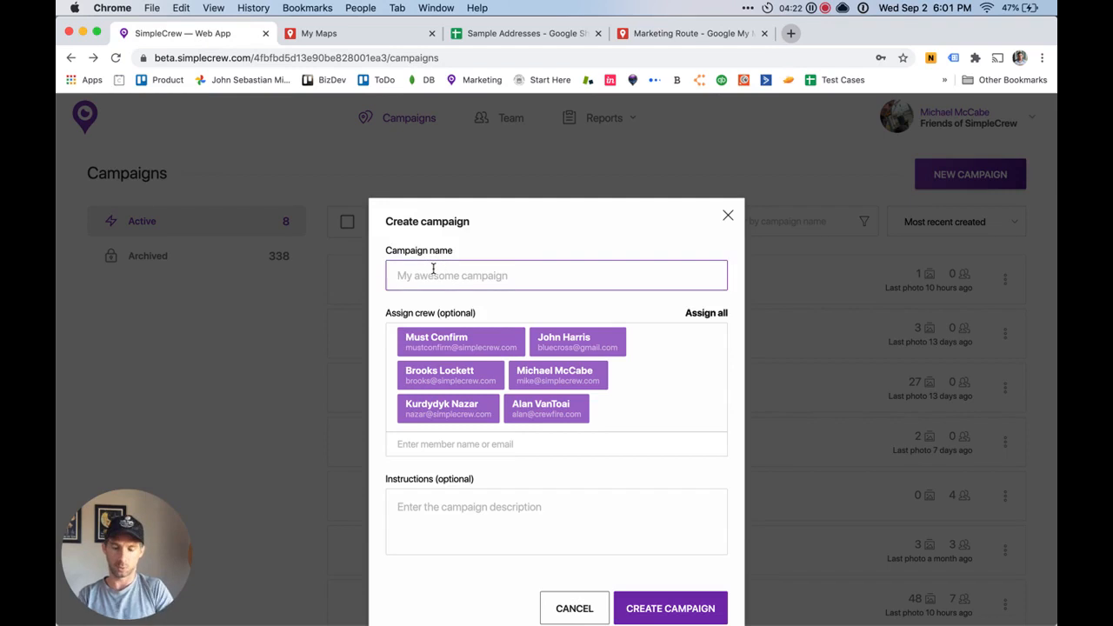
pyautogui.write('Weekend Flyer Route')
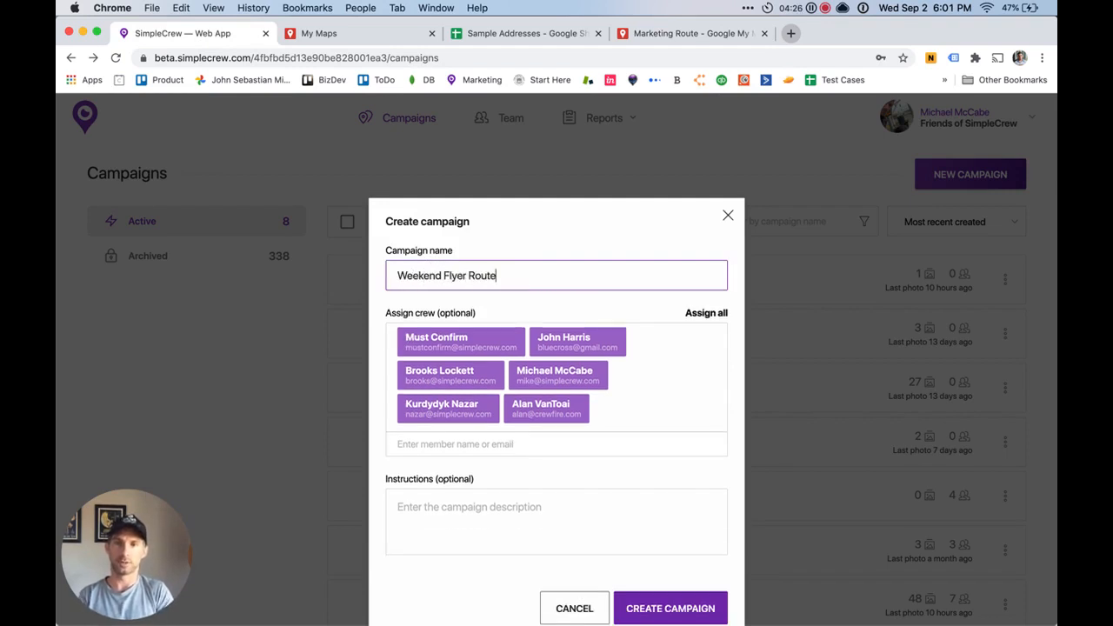
pyautogui.click(557, 444)
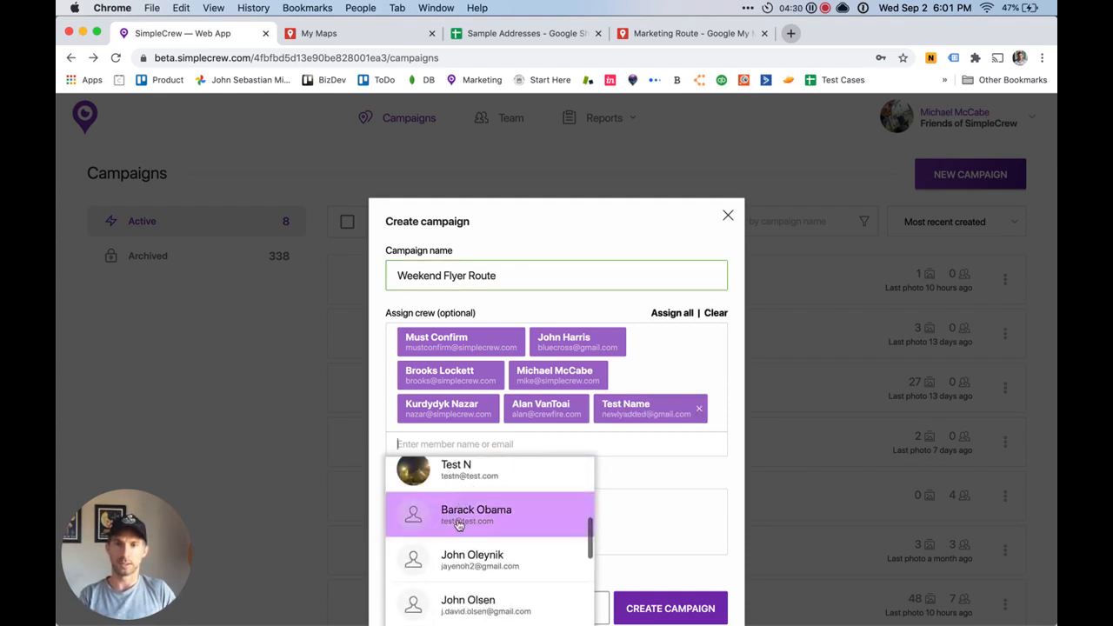
pyautogui.click(476, 515)
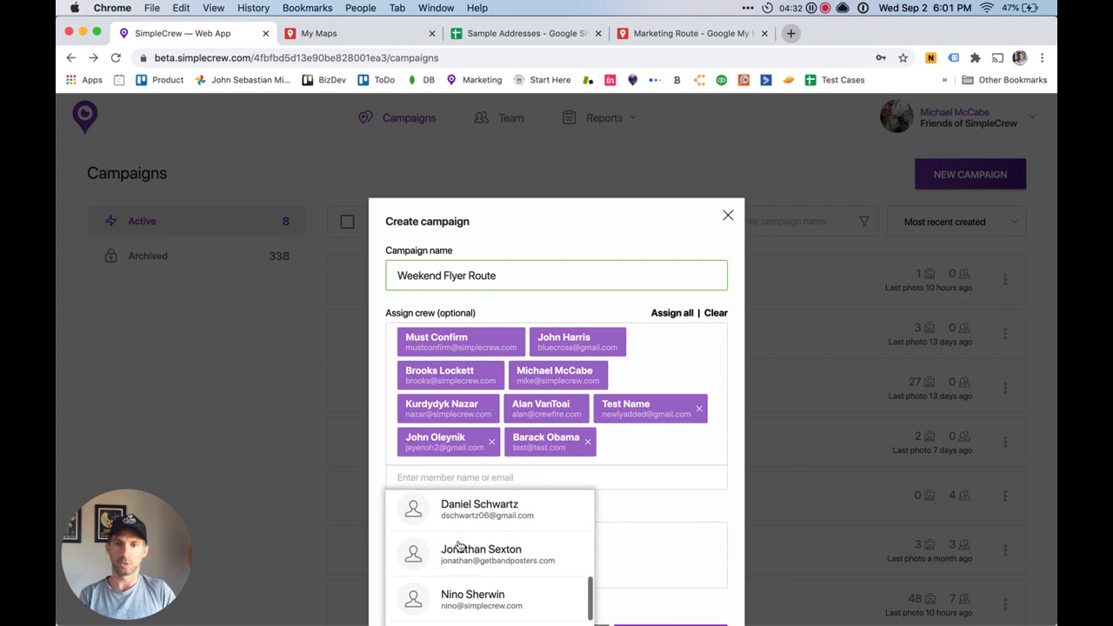
pyautogui.click(481, 554)
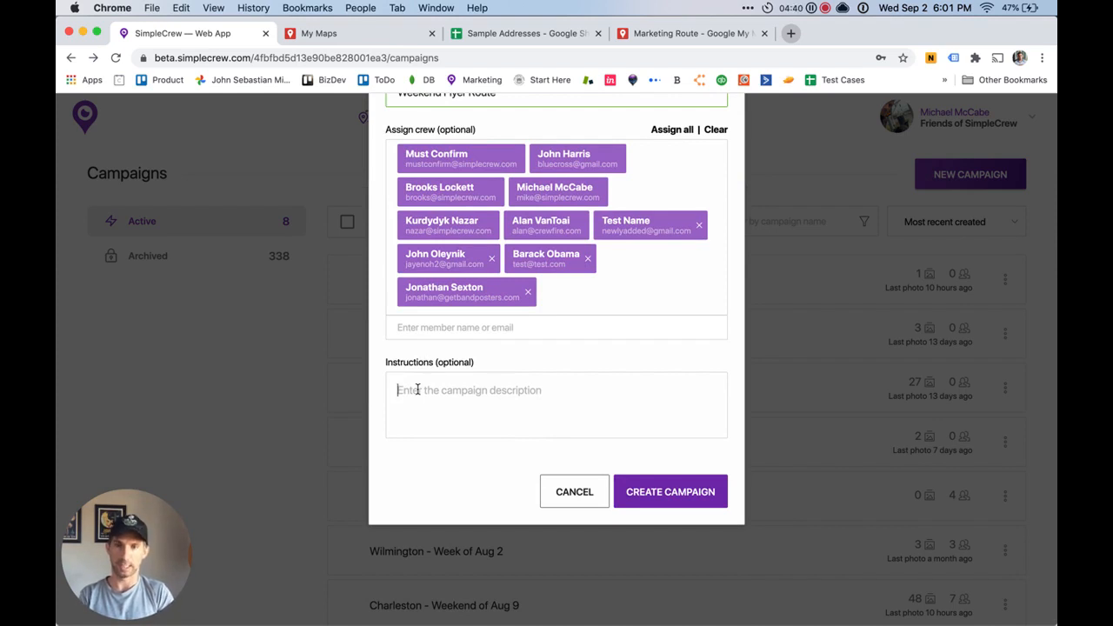
# Add instructions 'Check route here -->' with the map link and create the campaign.
pyautogui.write('Check')
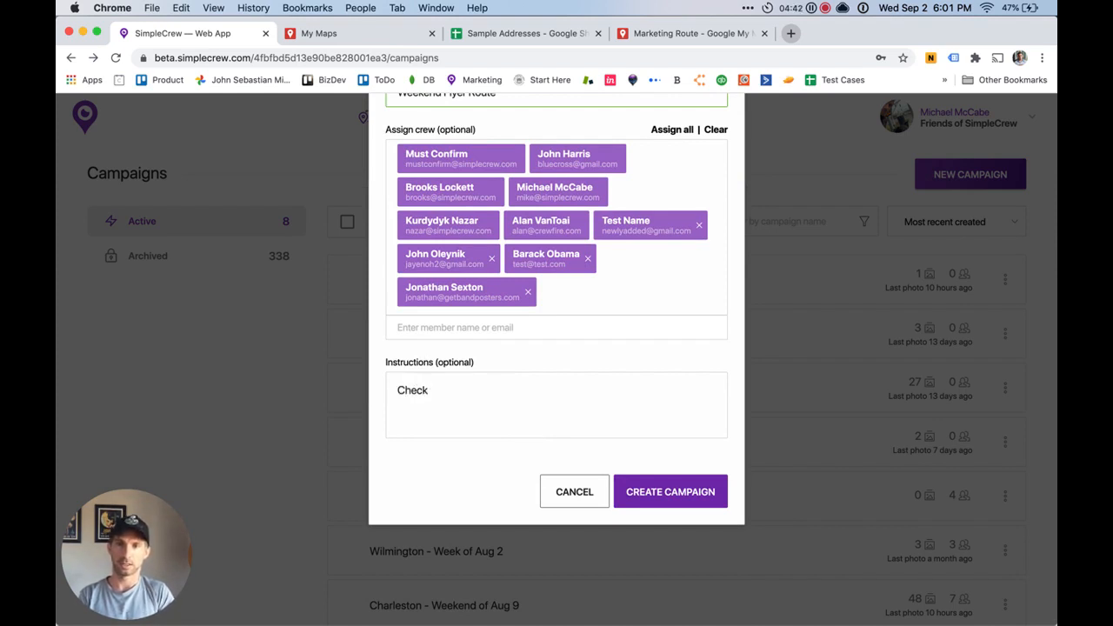
pyautogui.write('route')
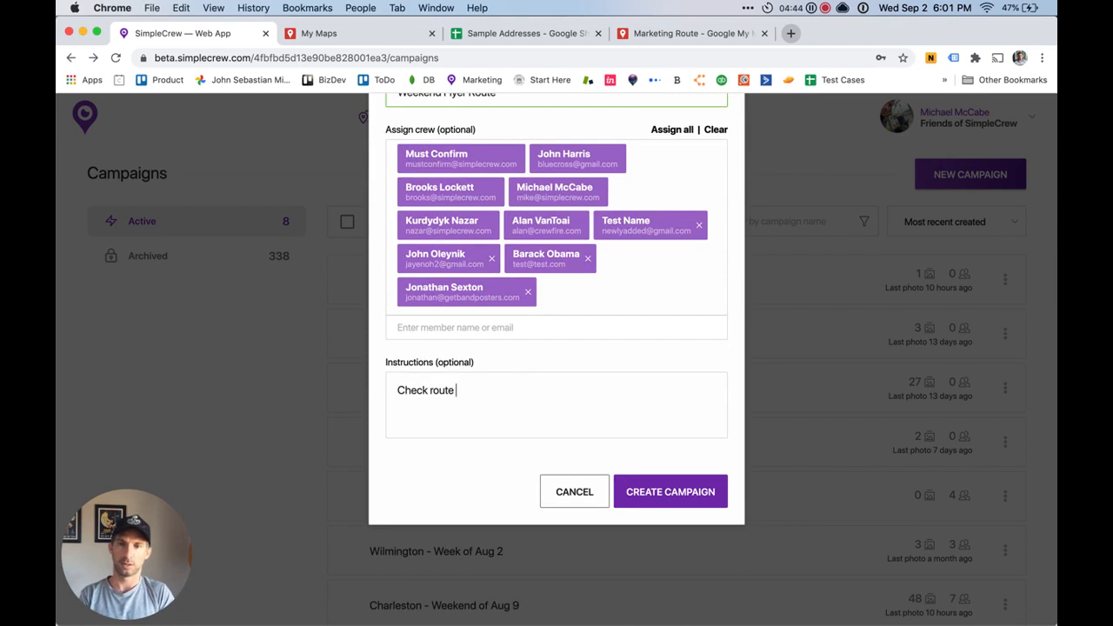
pyautogui.write('here -->')
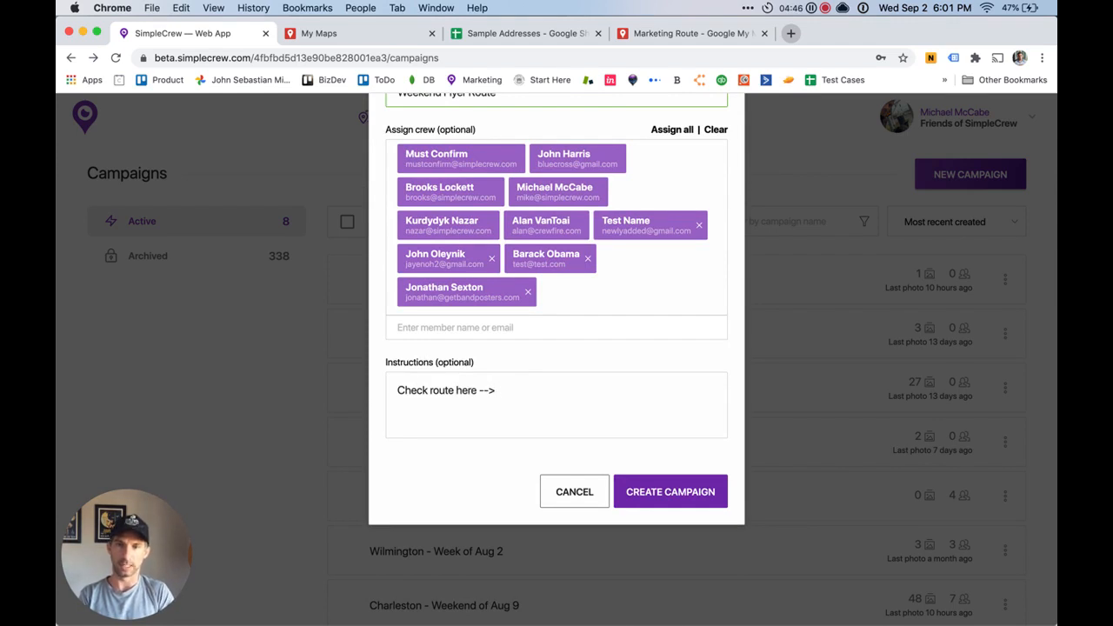
pyautogui.write('https://www.google.com/maps/d/edit?mid=12oegtwq28hdkQPmD-2nG5k&cO_bAoqQX&usp=sharing')
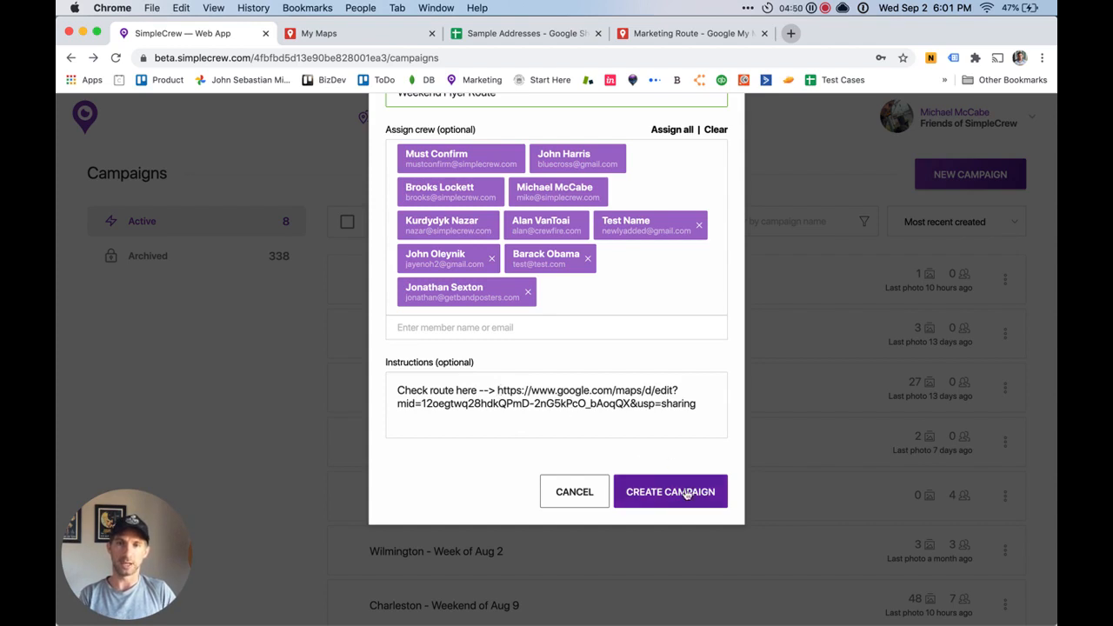
pyautogui.click(671, 492)
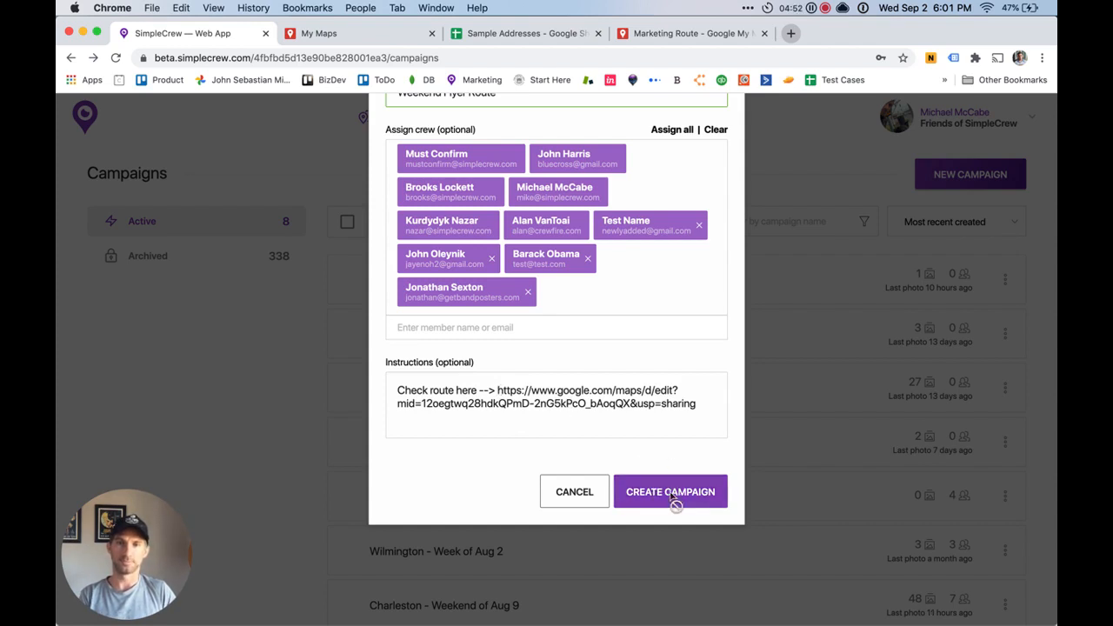
pyautogui.click(670, 492)
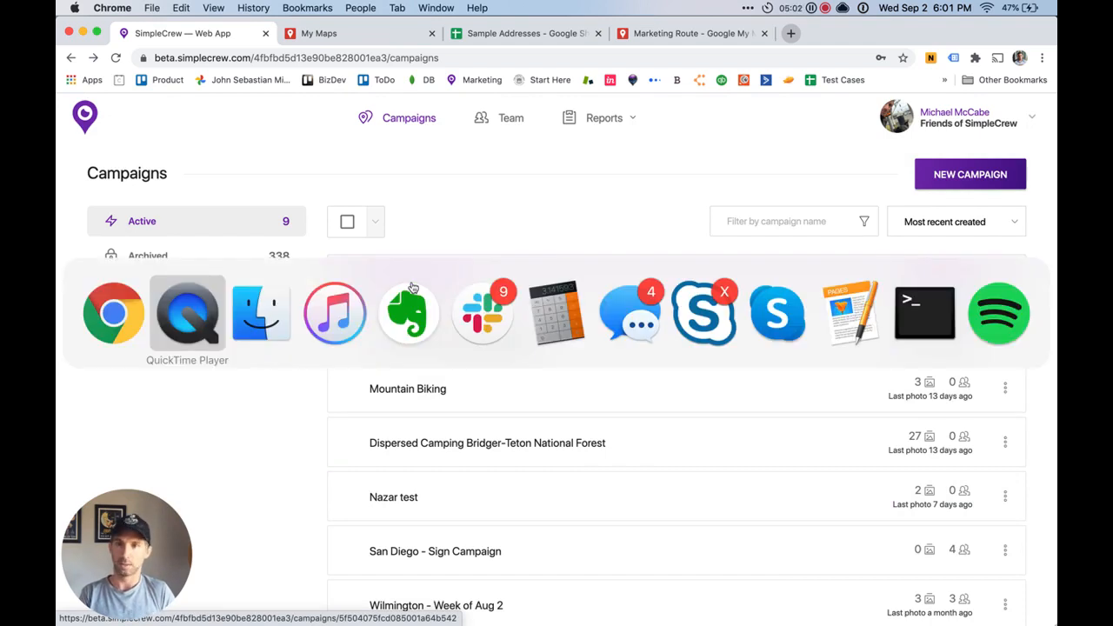
pyautogui.click(187, 314)
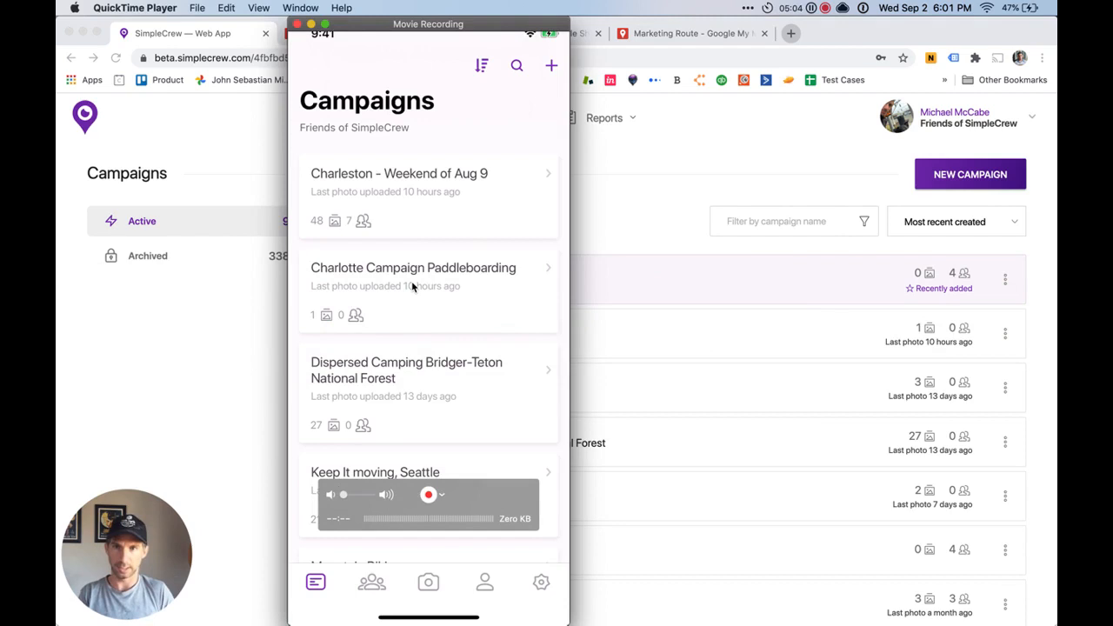
pyautogui.moveTo(381, 287)
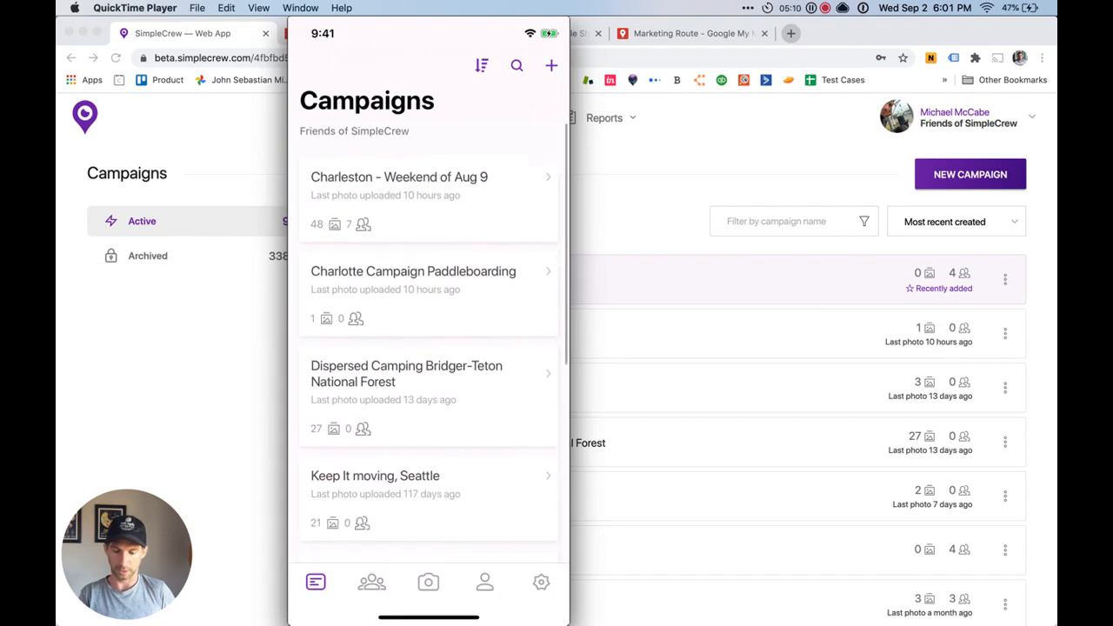
# Scroll the phone's Campaigns list and open Weekend Flyer Route.
pyautogui.scroll(-3)
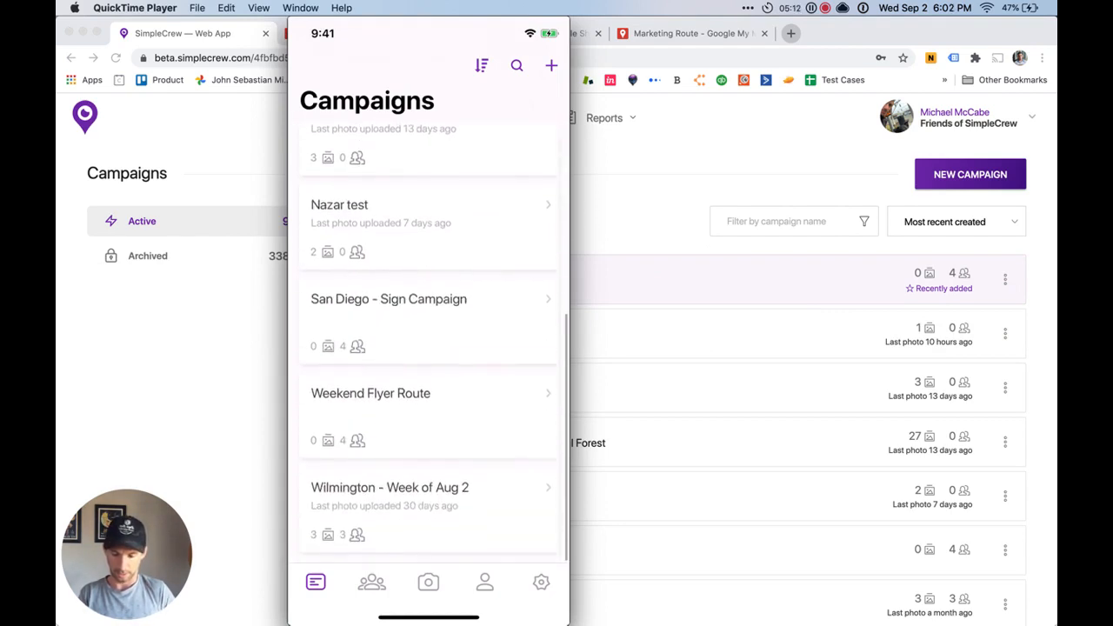
pyautogui.click(371, 393)
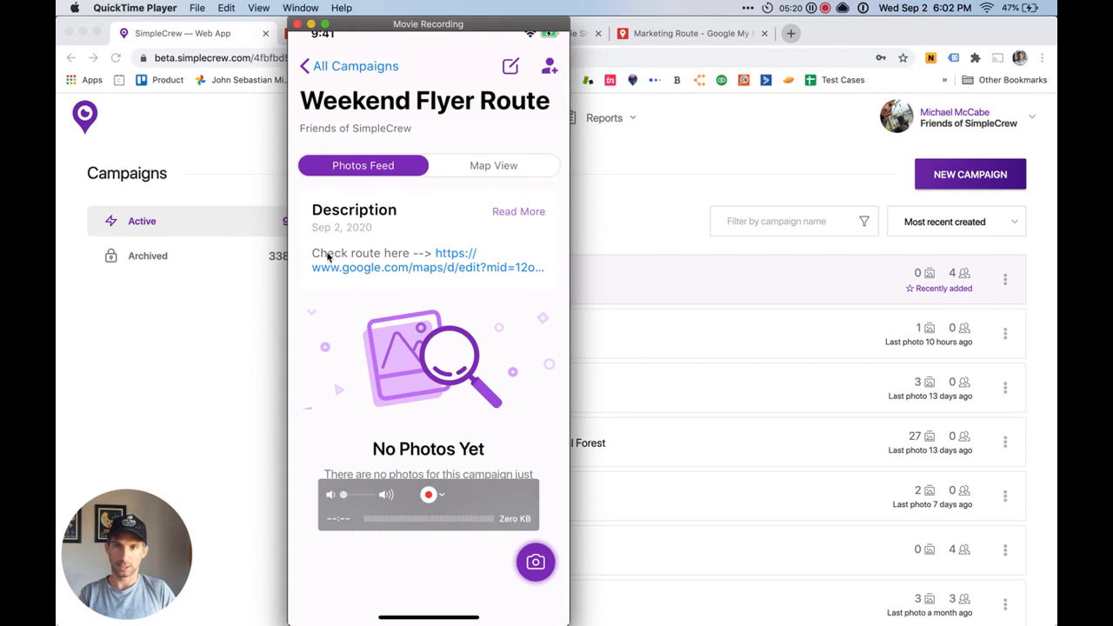
pyautogui.moveTo(461, 266)
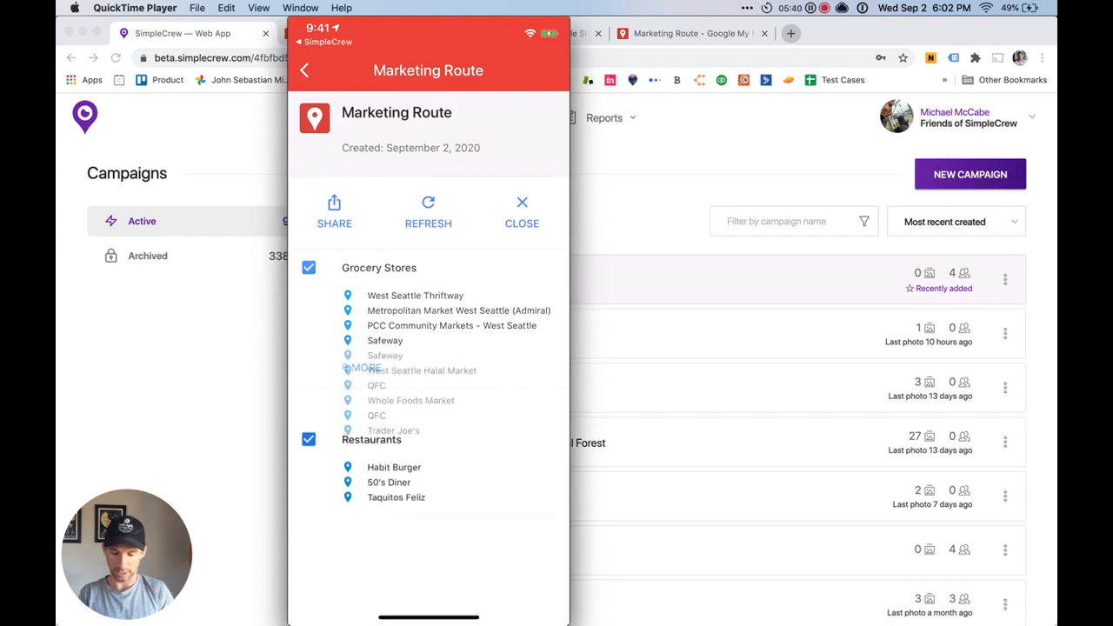
# Close the legend to reveal the grocery and restaurant pins over West Seattle.
pyautogui.click(362, 367)
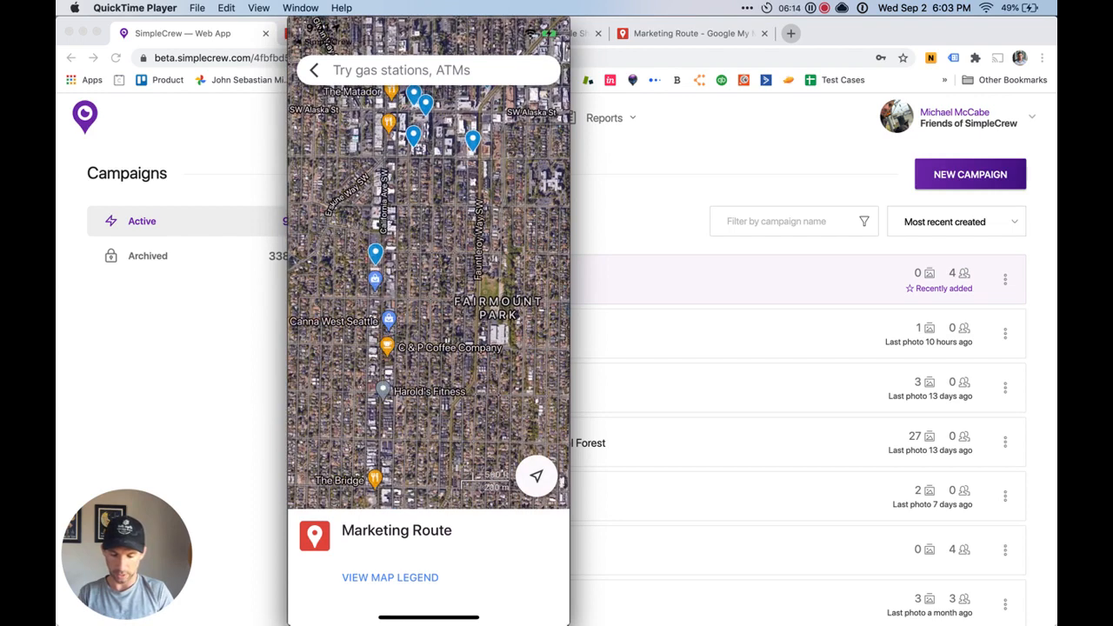
# Route to 50's Diner with Whole Foods Market as a stop, then return to SimpleCrew.
pyautogui.click(375, 254)
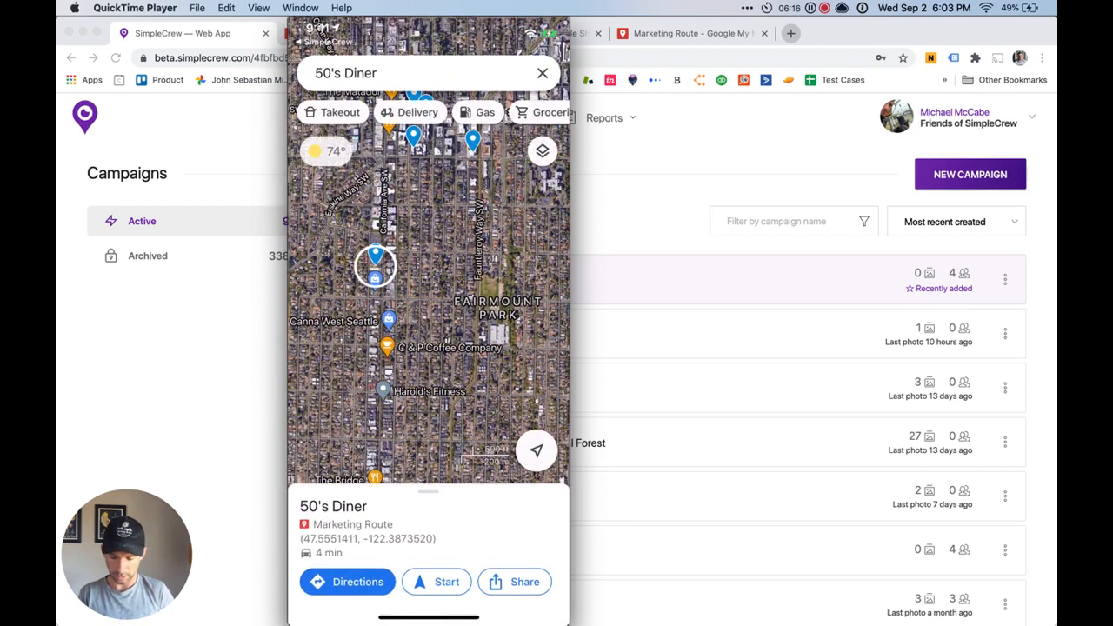
pyautogui.click(347, 582)
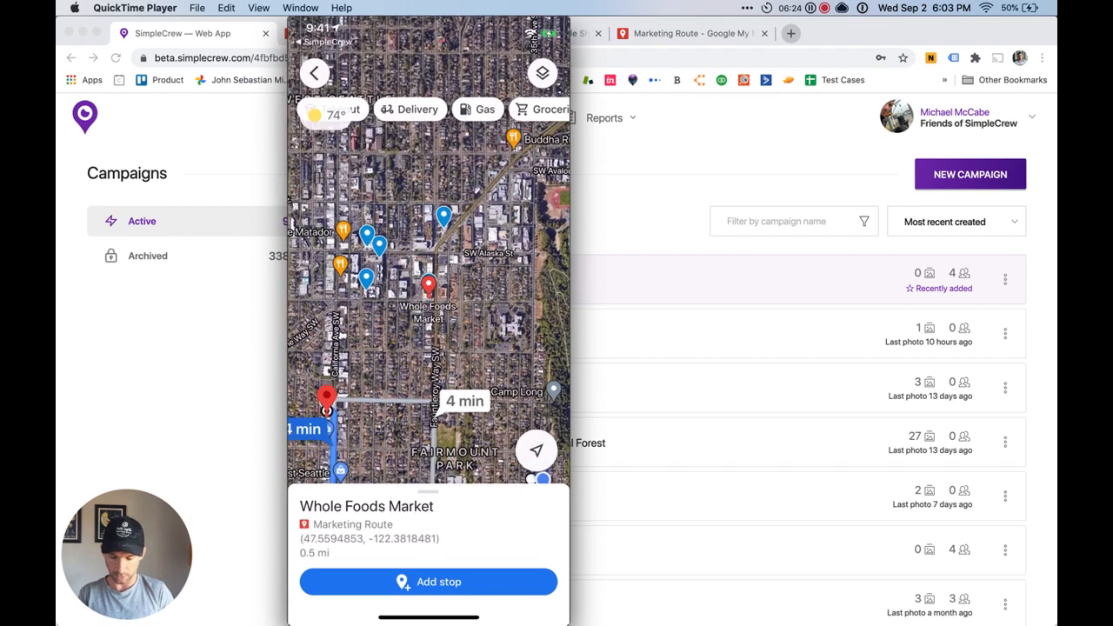
pyautogui.click(428, 581)
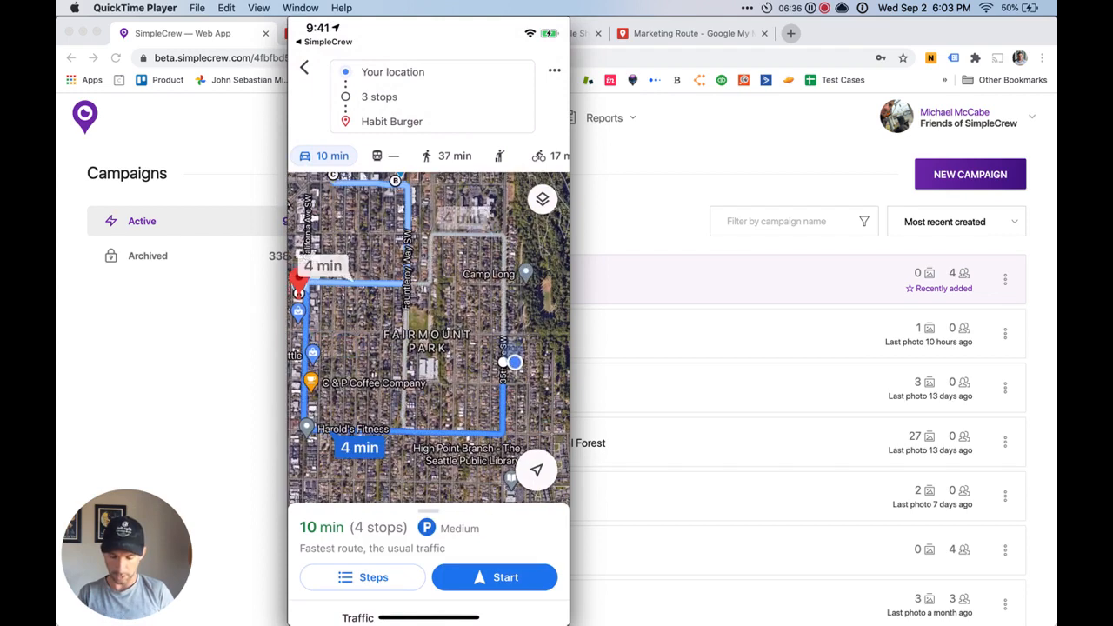
pyautogui.click(494, 576)
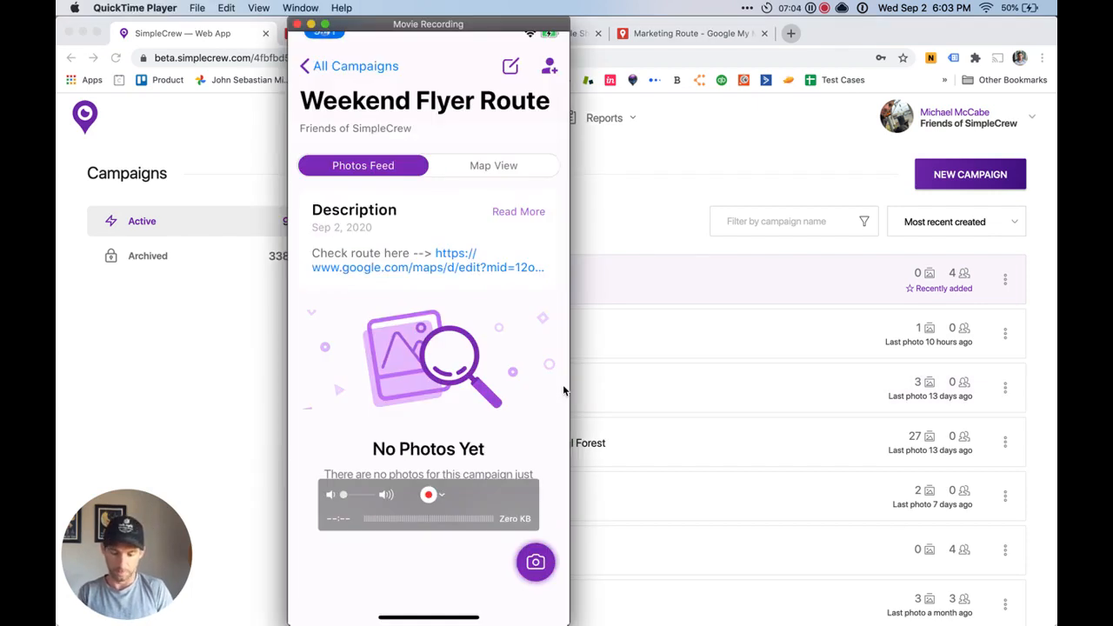
# Capture the keyboard photo and submit it with the Habit burger comment to Weekend Flyer Route.
pyautogui.click(535, 562)
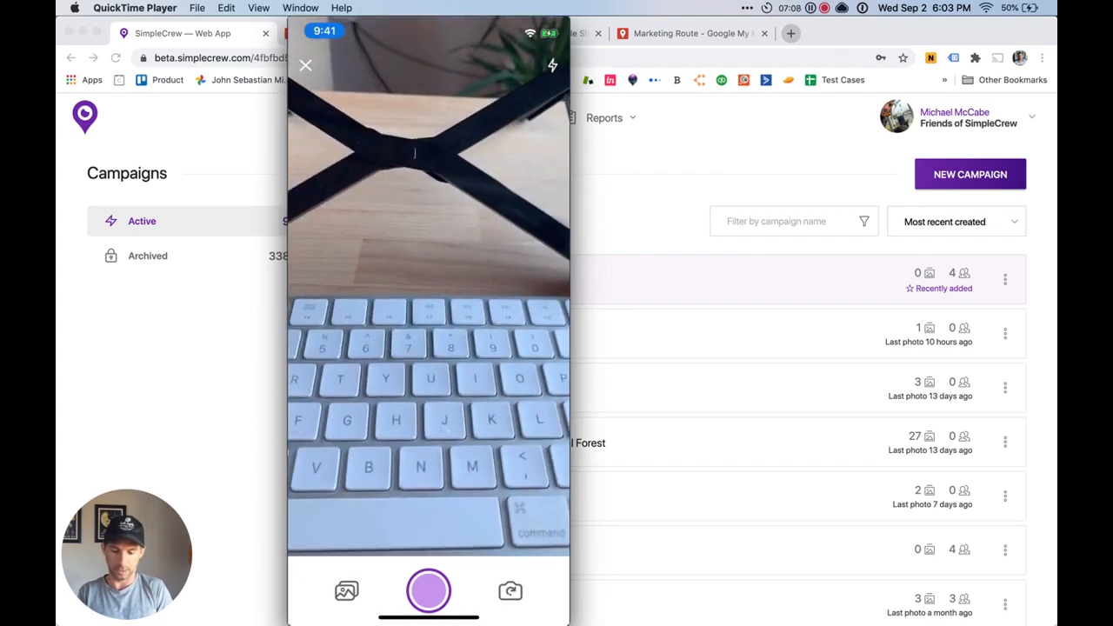
pyautogui.click(428, 591)
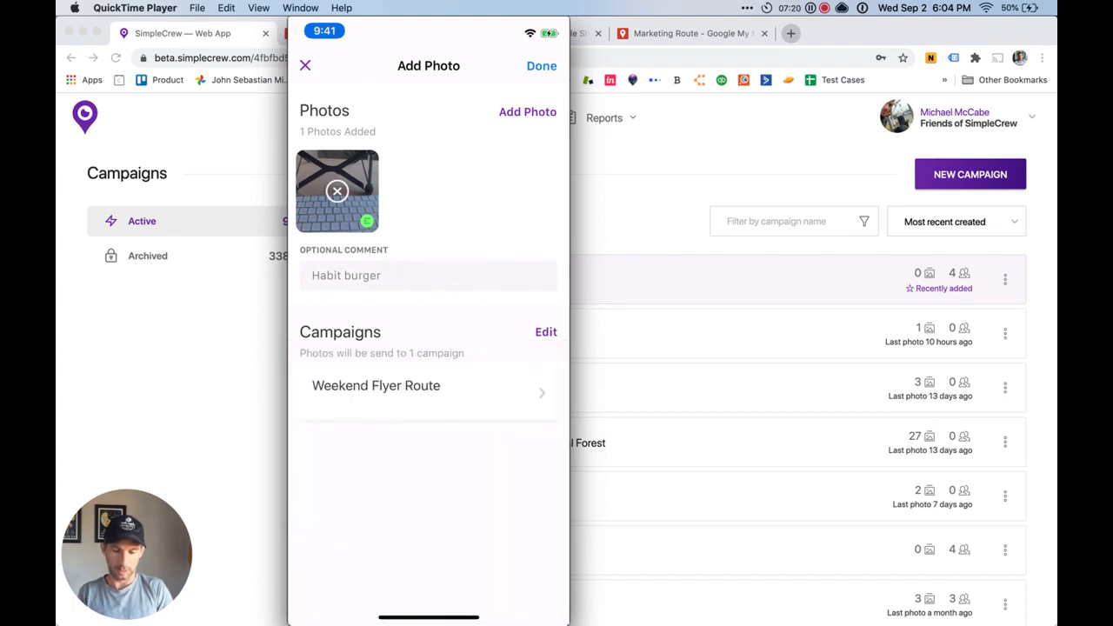
pyautogui.click(541, 65)
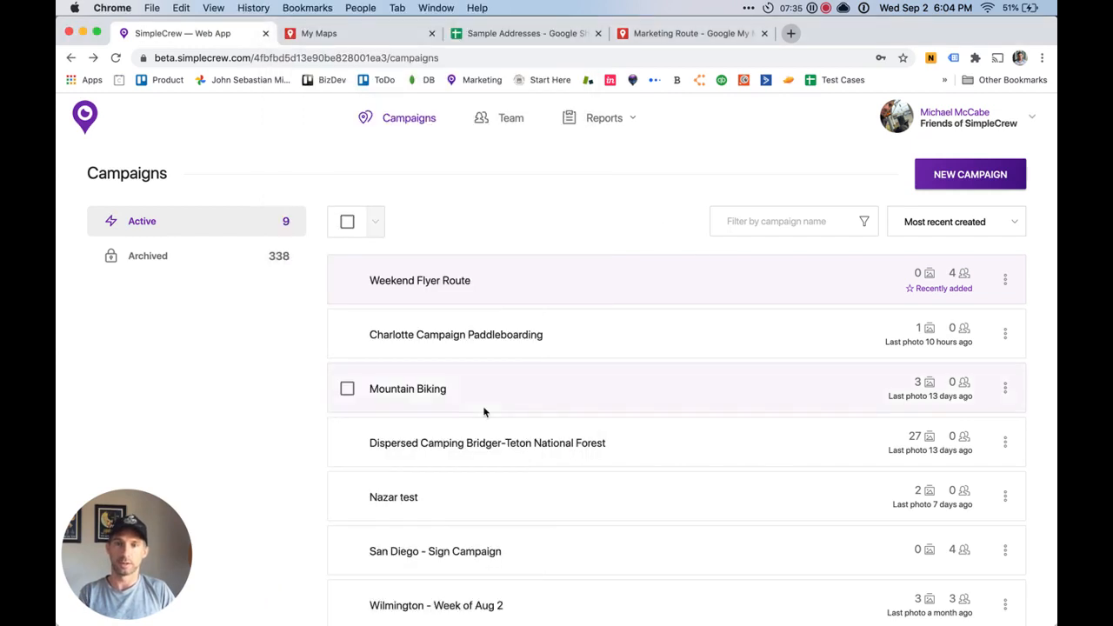
# Export the Keep It moving, Seattle campaign's photo data via Actions > Export > CSV.
pyautogui.scroll(-3)
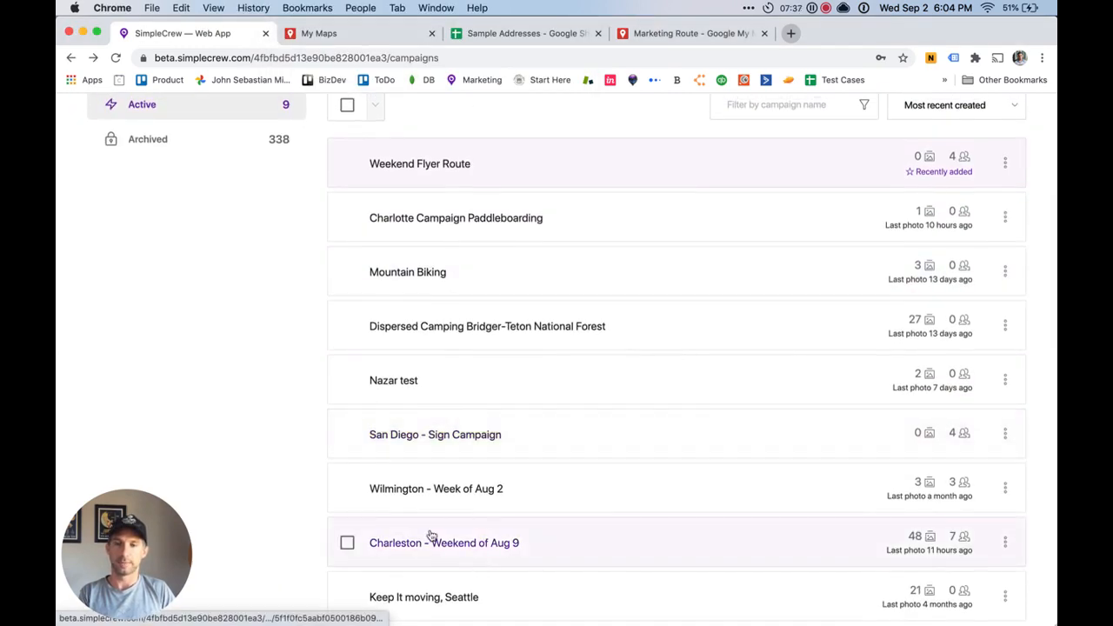
pyautogui.moveTo(478, 600)
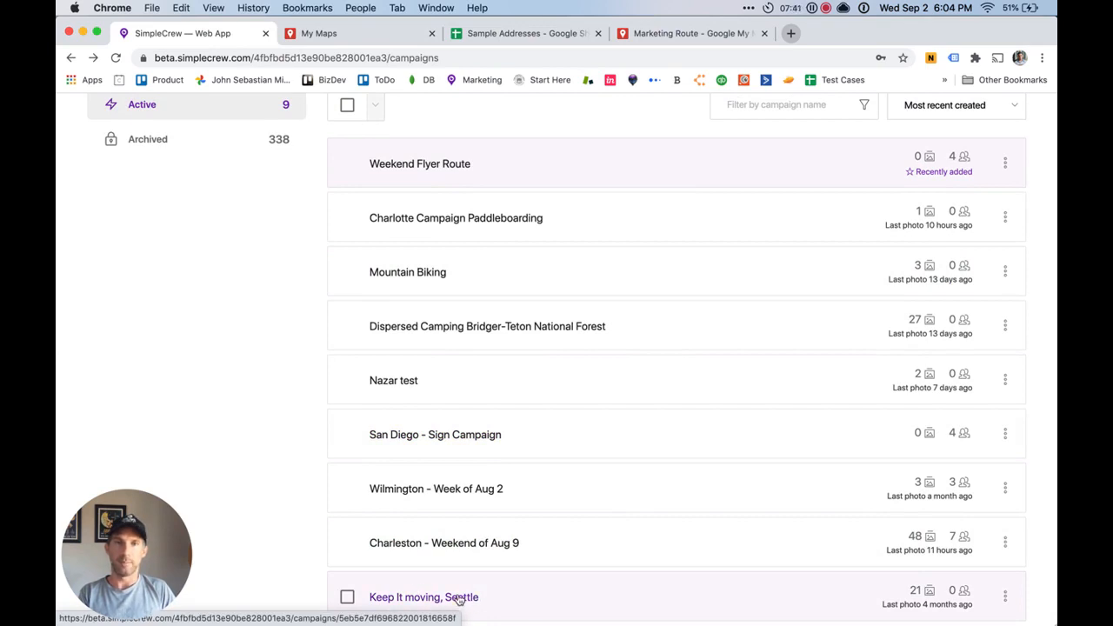
pyautogui.moveTo(423, 602)
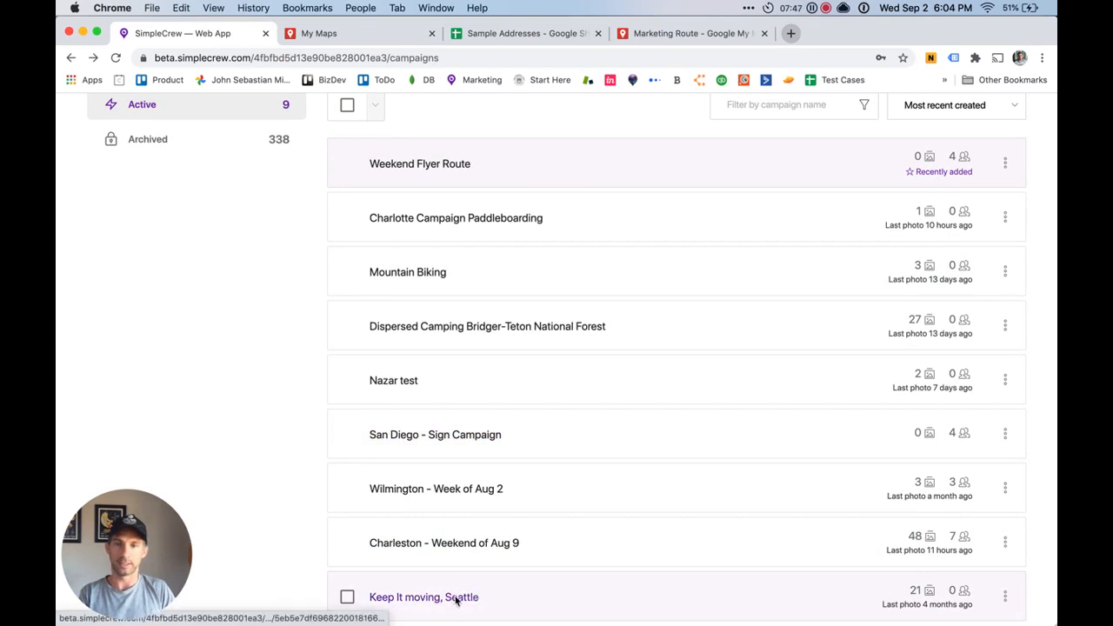
pyautogui.click(424, 597)
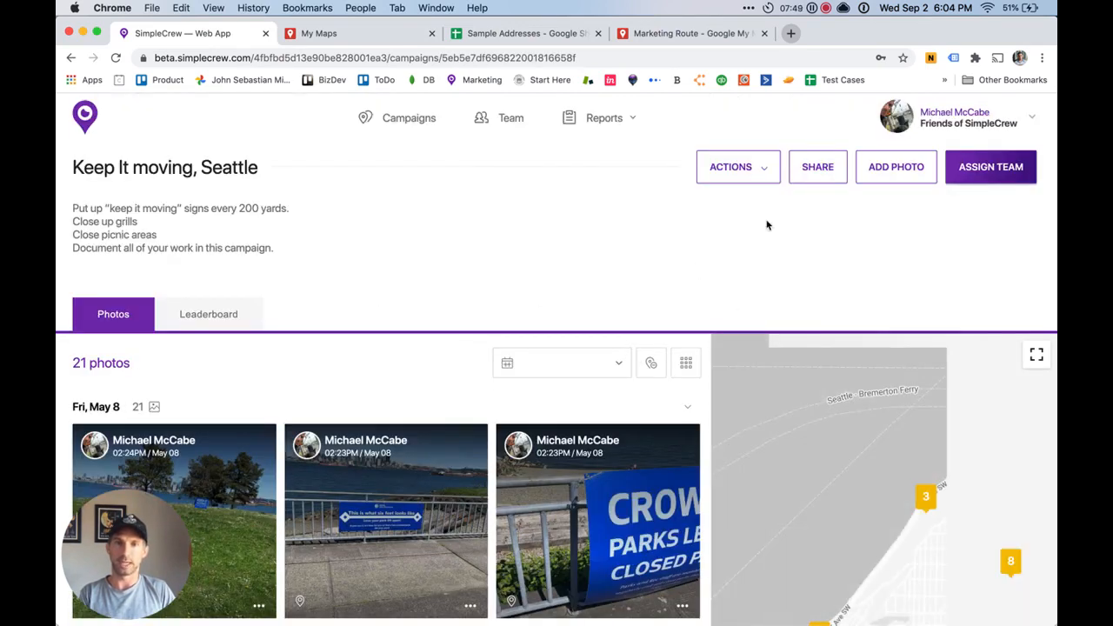
pyautogui.click(738, 166)
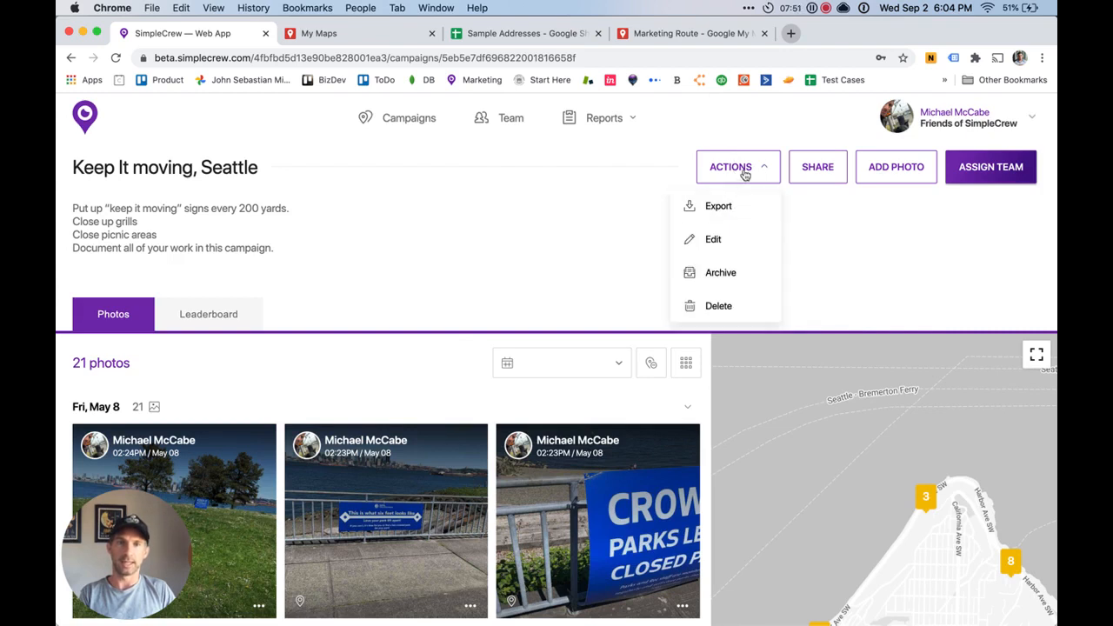
pyautogui.click(718, 206)
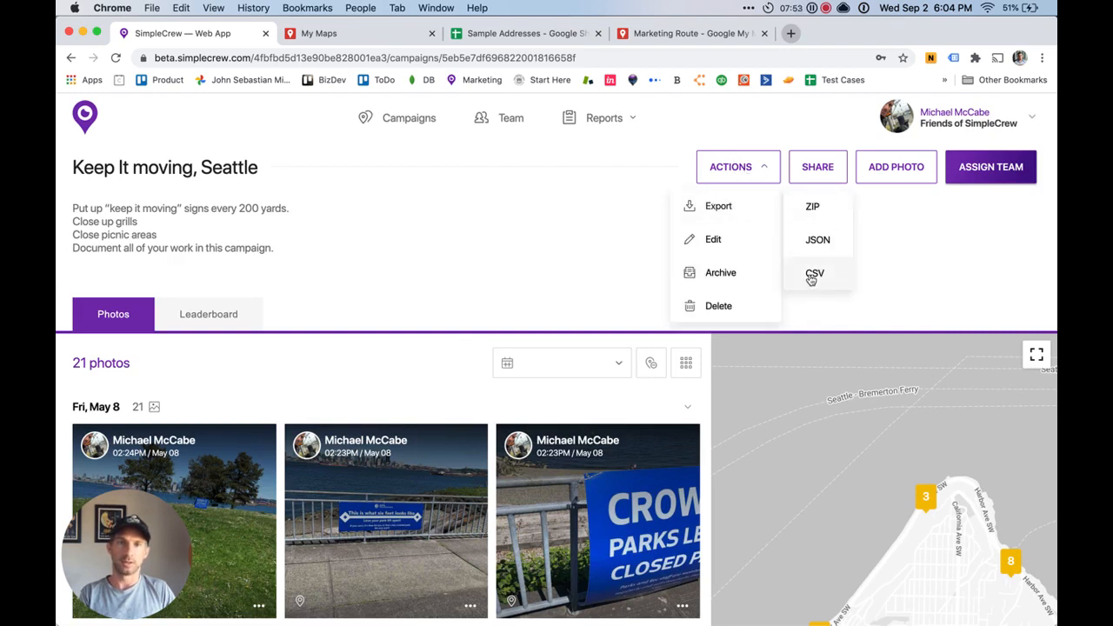
pyautogui.click(815, 273)
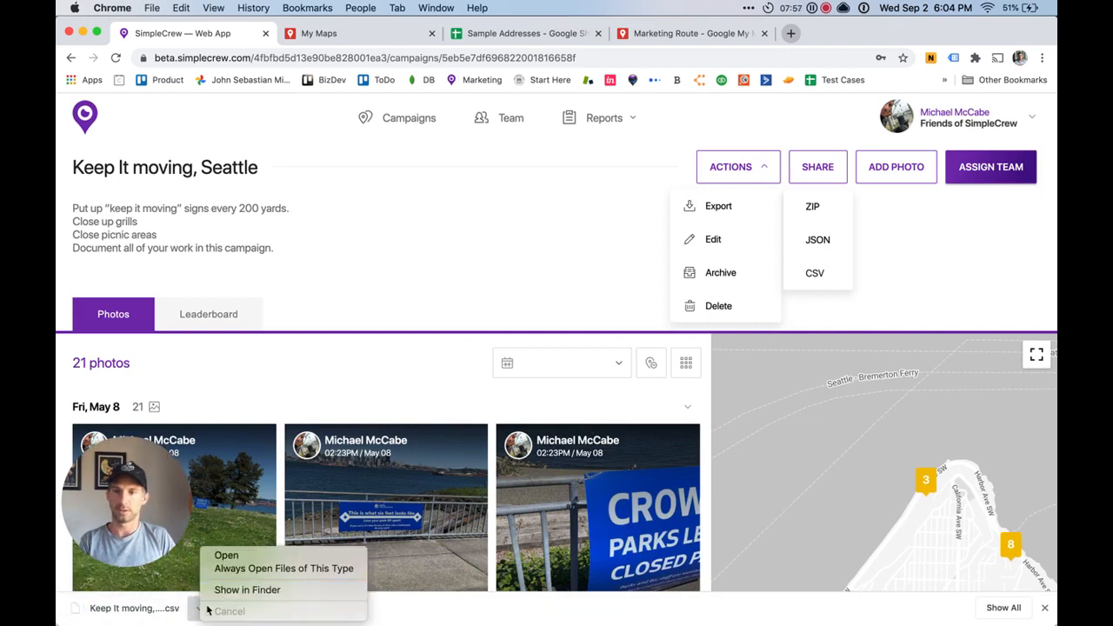
pyautogui.click(247, 589)
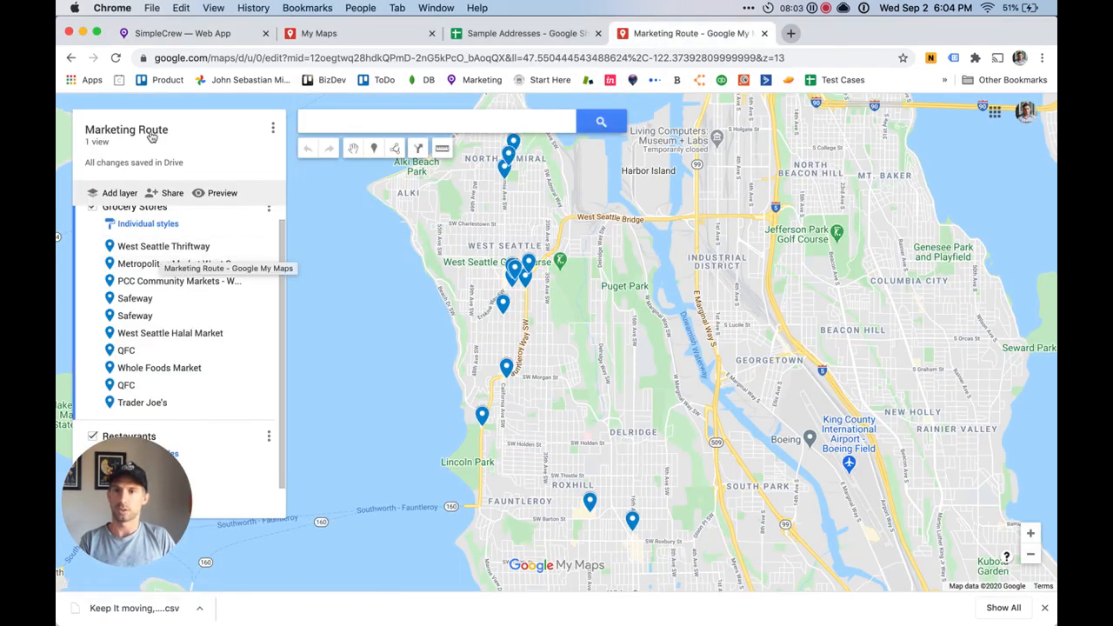
pyautogui.moveTo(143, 458)
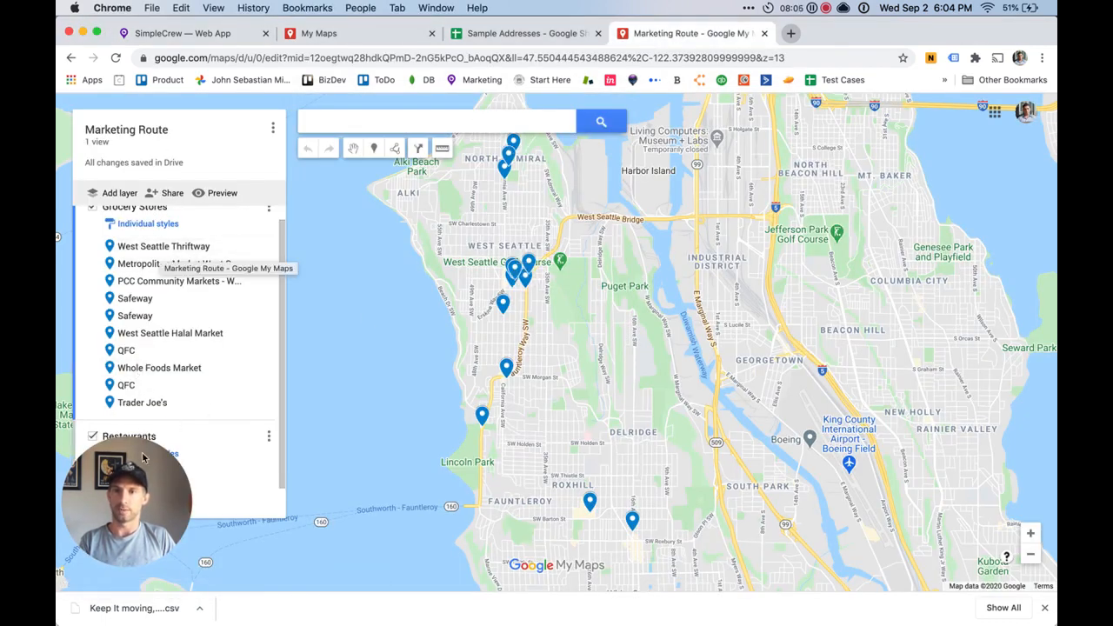
# Add a fourth layer to the Marketing Route map and name it Simplecrew Data.
pyautogui.scroll(-3)
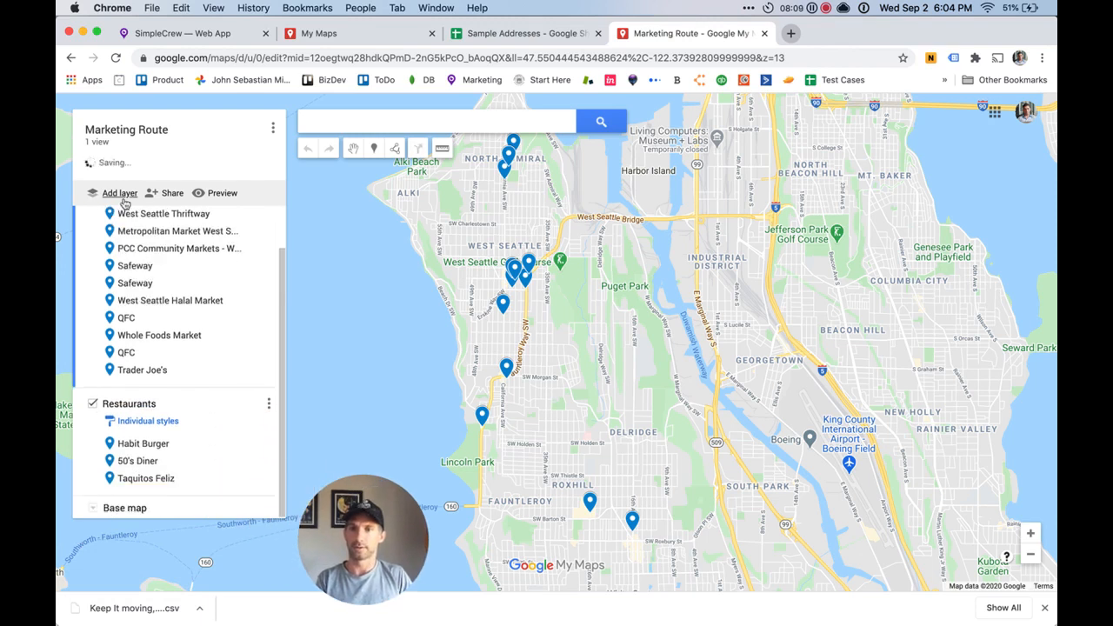
pyautogui.click(120, 192)
pyautogui.write('SimpleCrew Data')
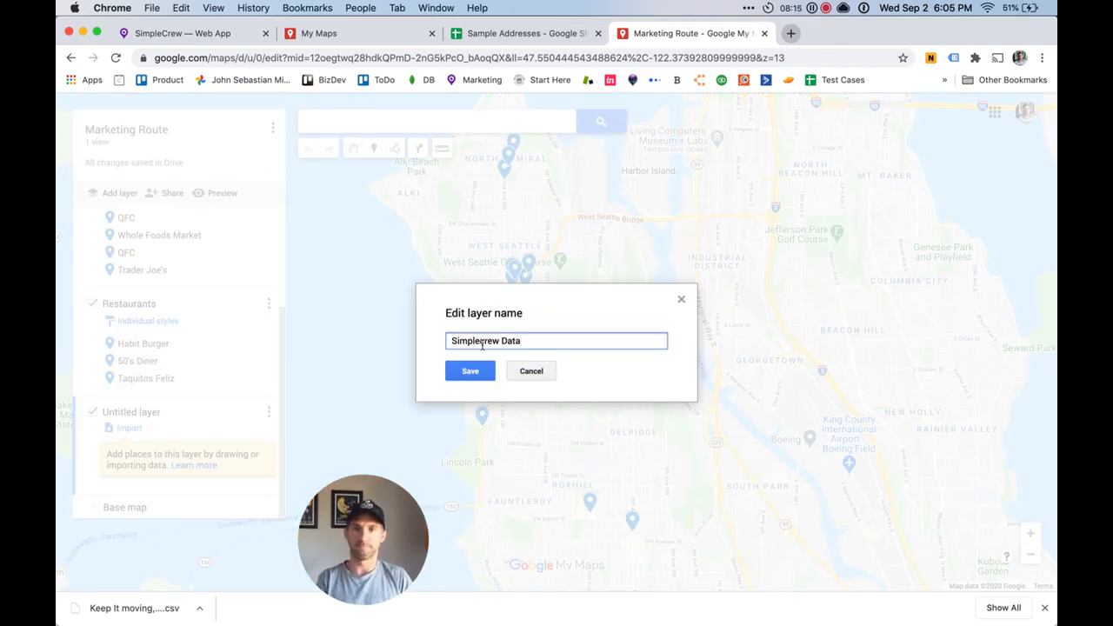
pyautogui.click(470, 371)
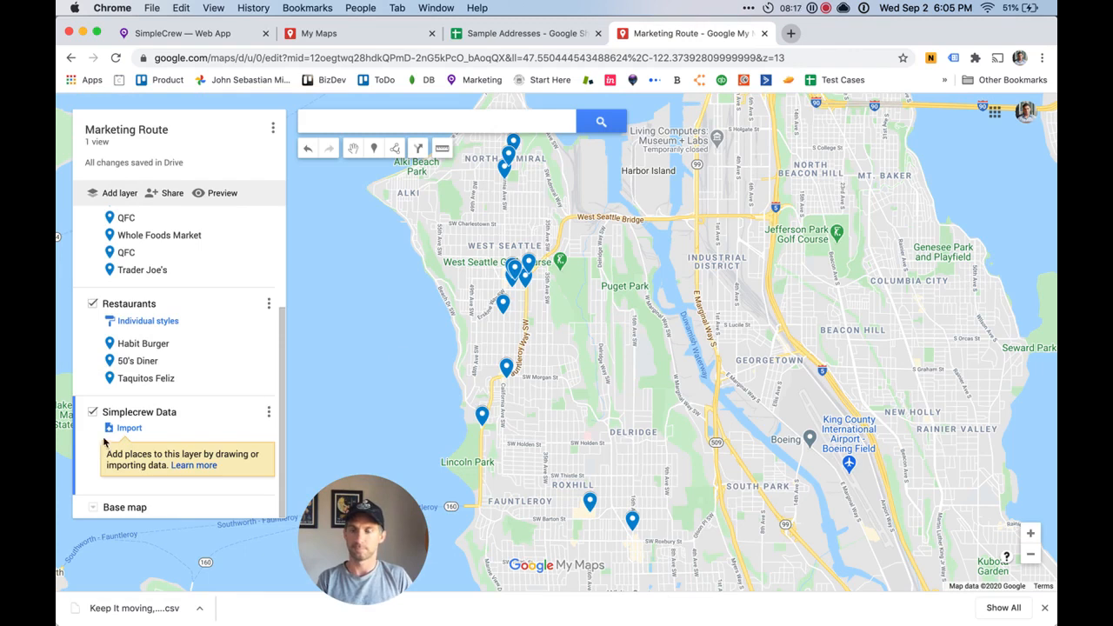
pyautogui.moveTo(129, 428)
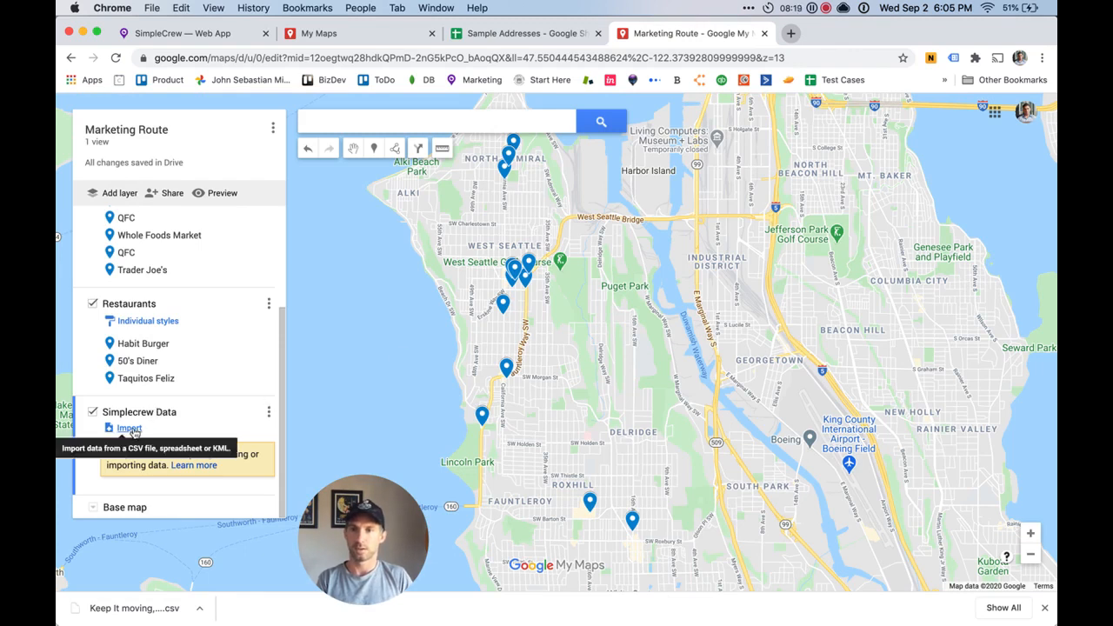
# Import the Keep It moving CSV, positioning markers by Latitude/Longitude and titling them by Caption.
pyautogui.click(129, 428)
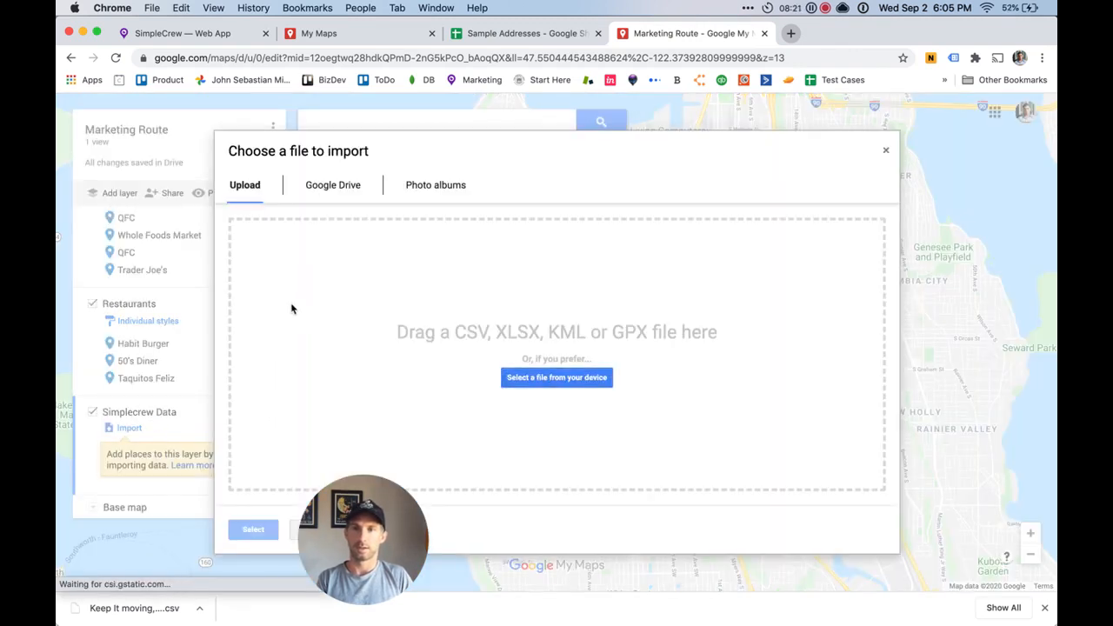
pyautogui.click(556, 378)
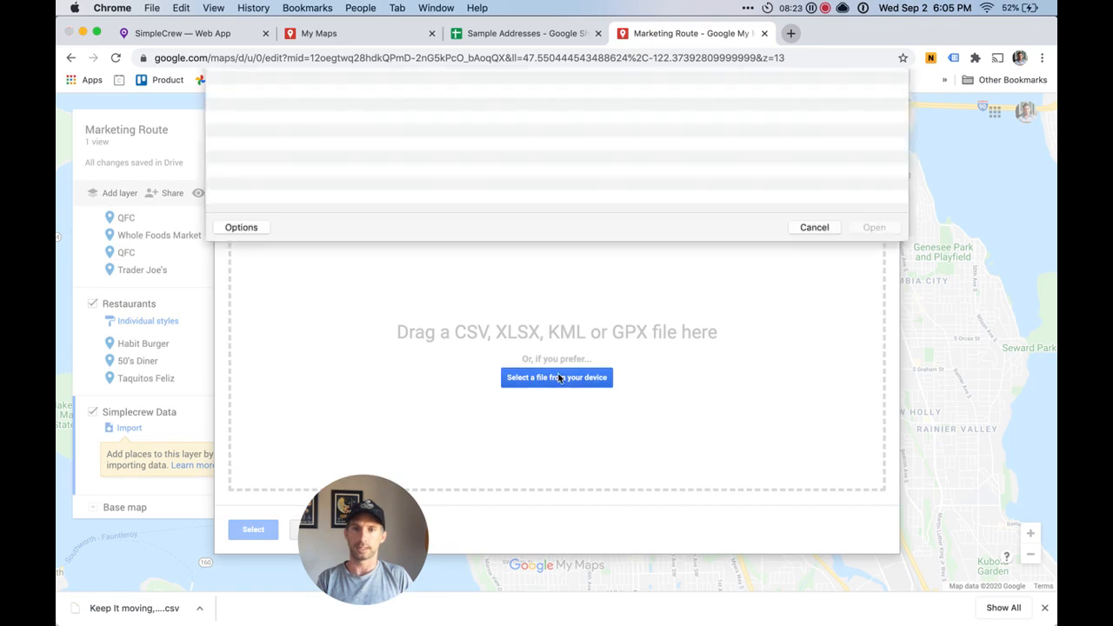
pyautogui.click(556, 376)
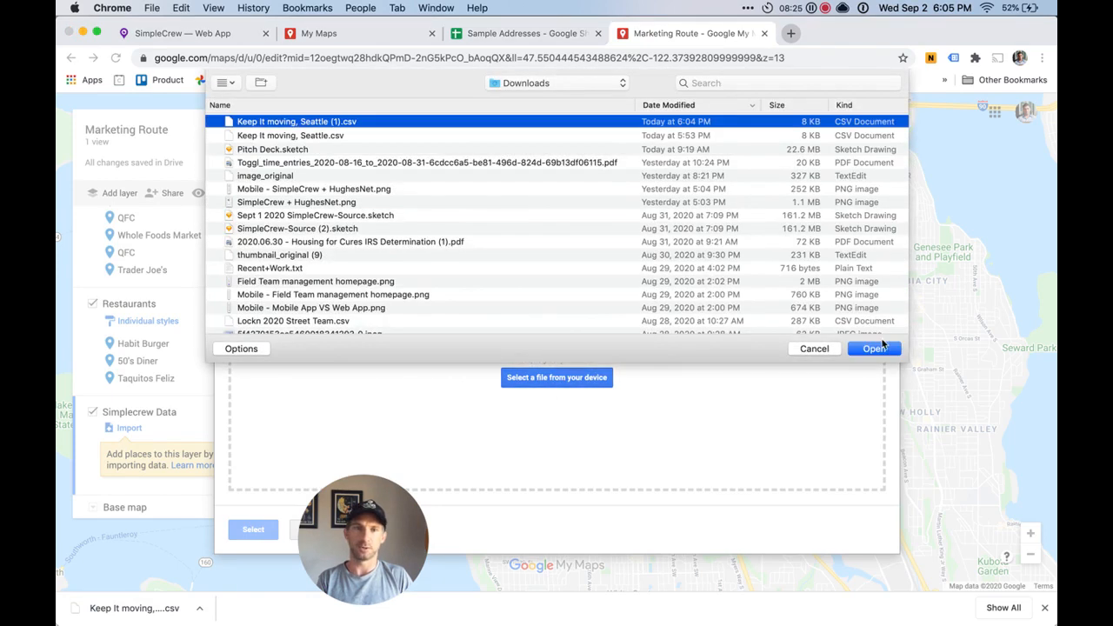
pyautogui.click(874, 349)
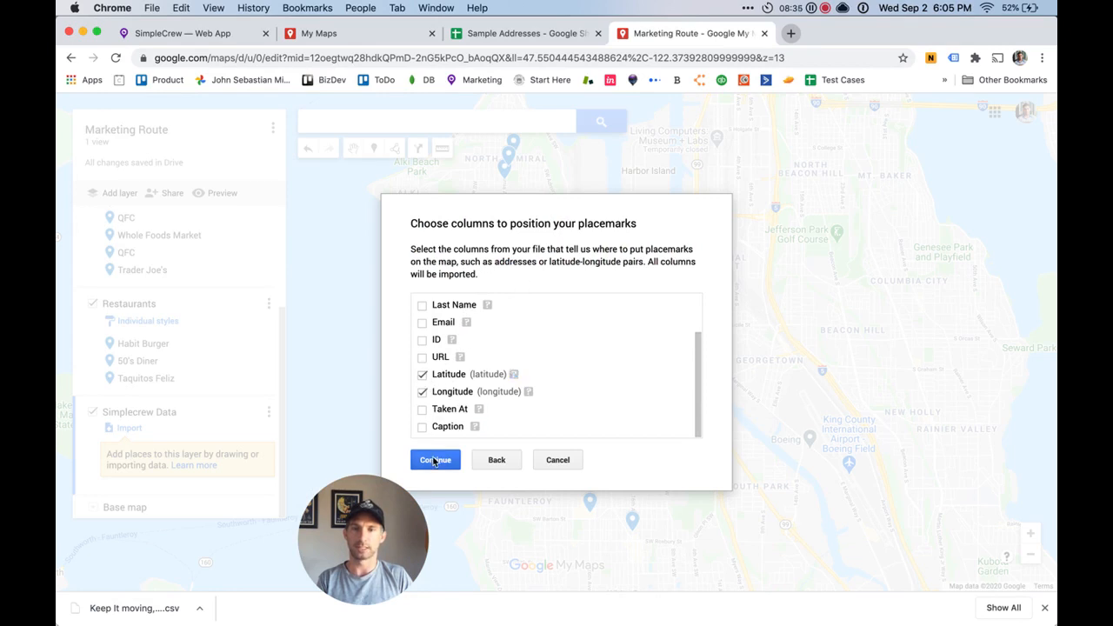
pyautogui.click(435, 460)
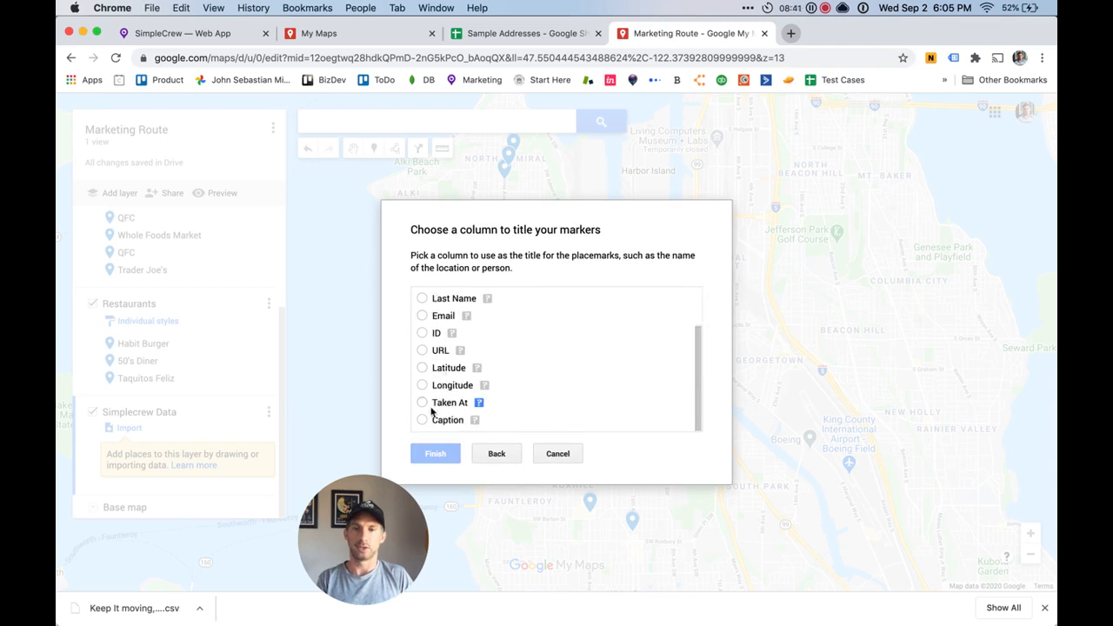
pyautogui.click(422, 419)
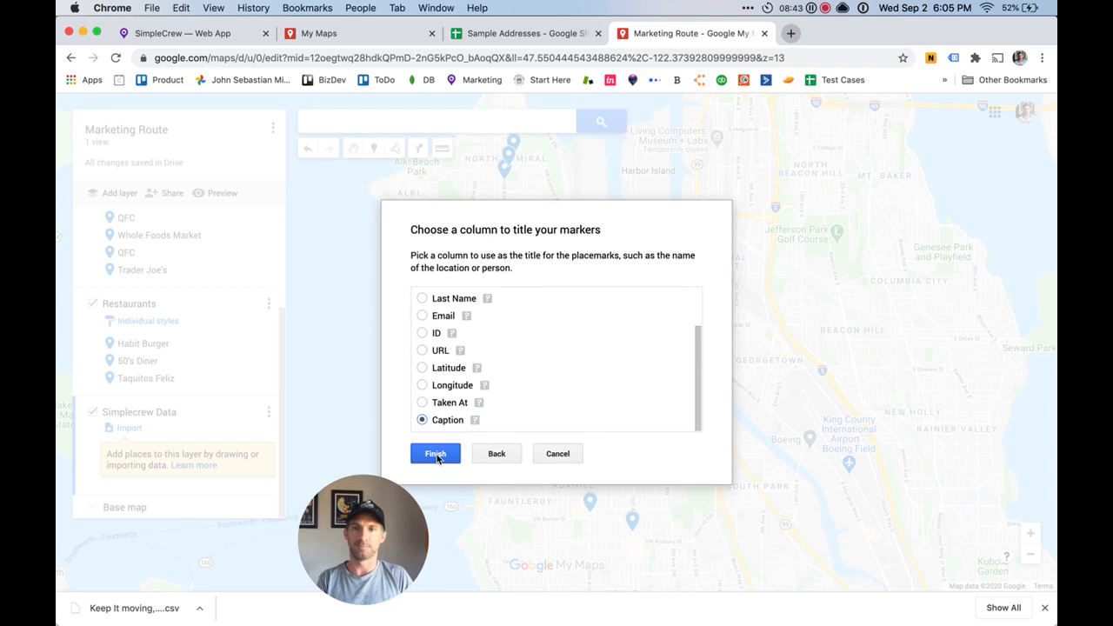
pyautogui.click(435, 454)
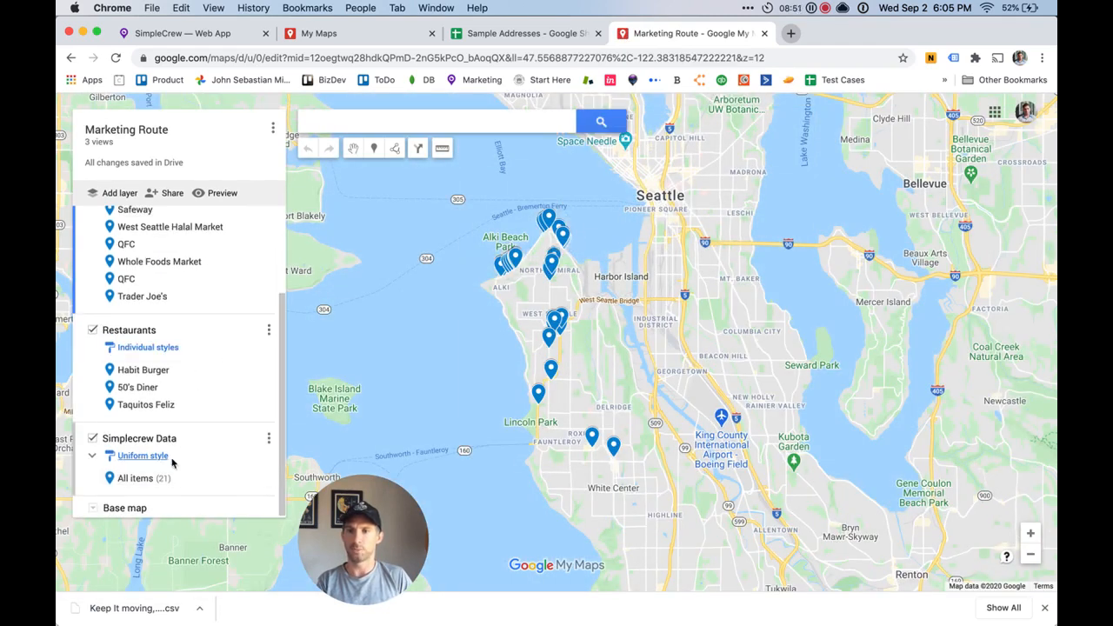
pyautogui.moveTo(269, 438)
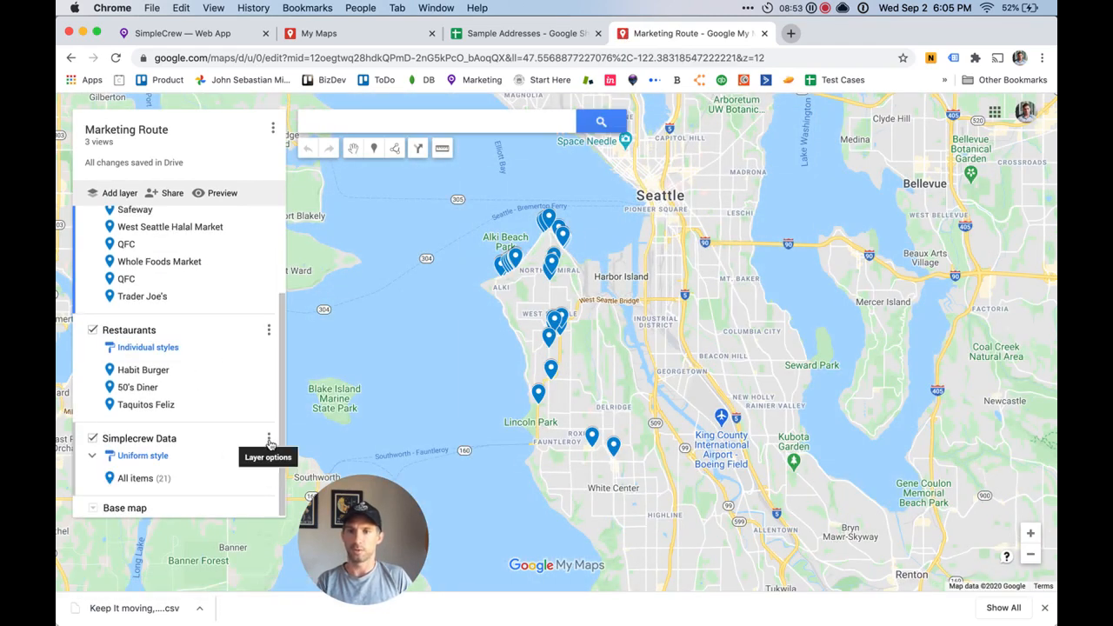
pyautogui.moveTo(245, 434)
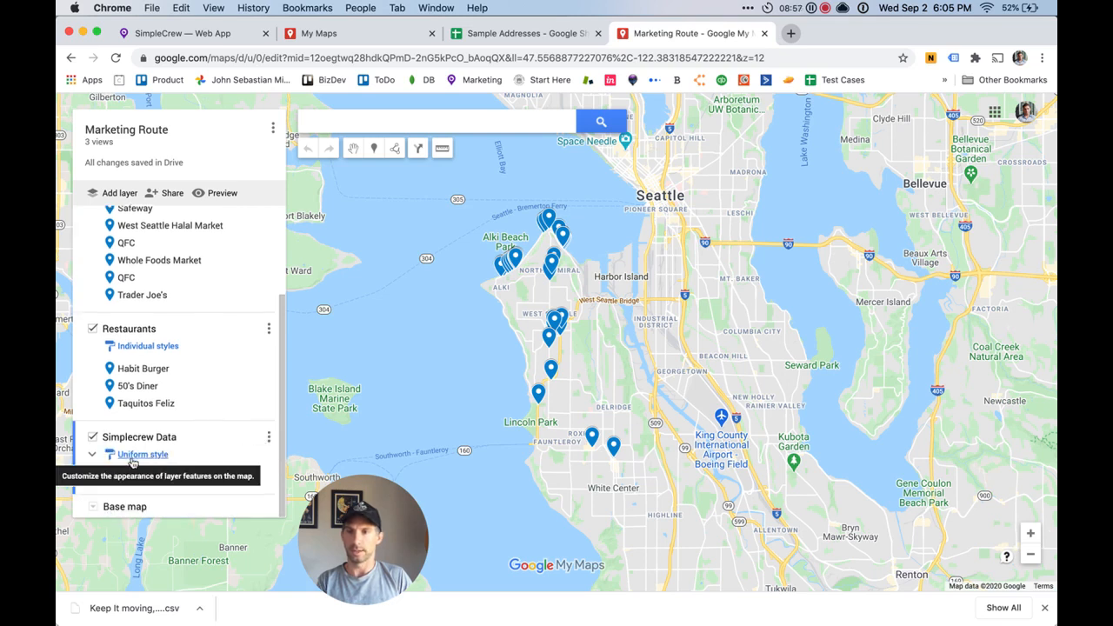
# Apply a uniform orange style to all 21 Simplecrew Data markers.
pyautogui.click(142, 454)
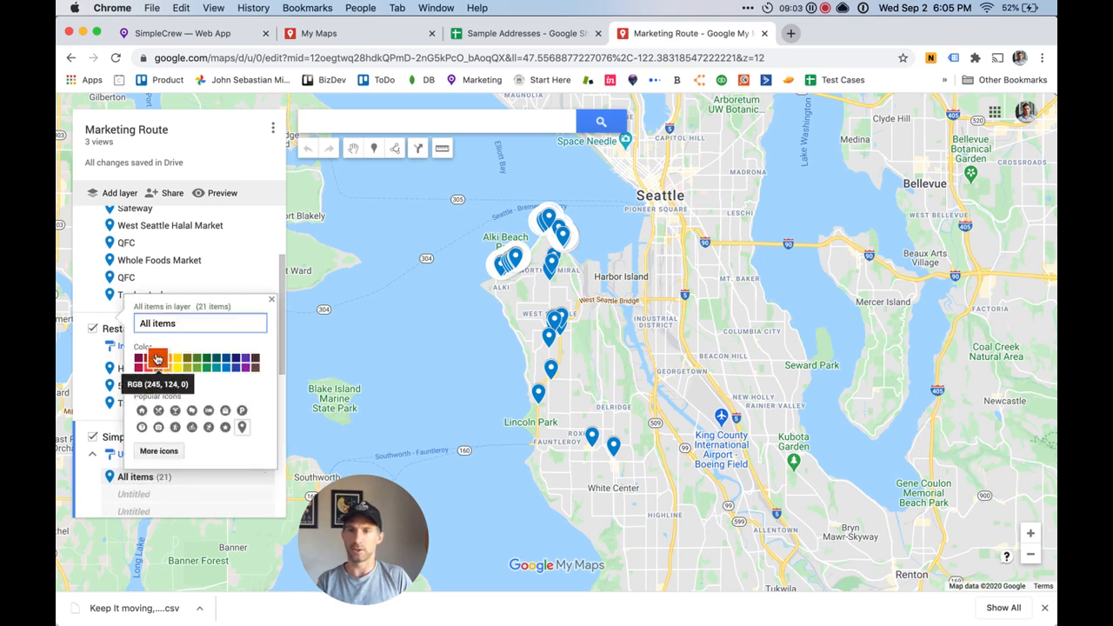
pyautogui.click(155, 357)
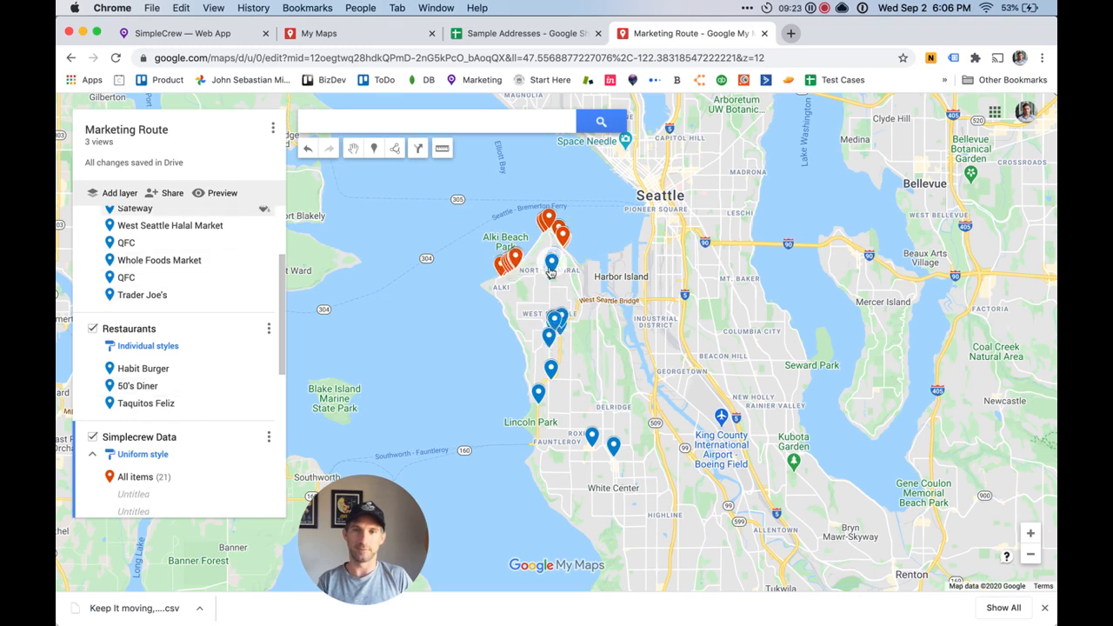
# Add an untitled layer, then retitle the Sample Addresses spreadsheet as 'Sales Dat…'.
pyautogui.click(1031, 533)
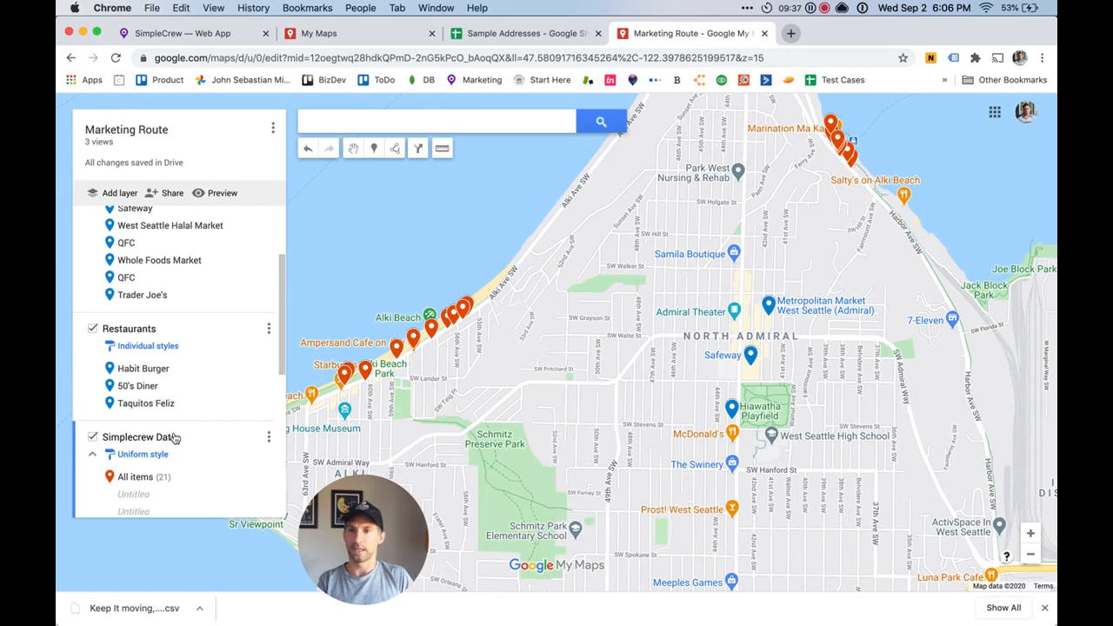
pyautogui.scroll(-3)
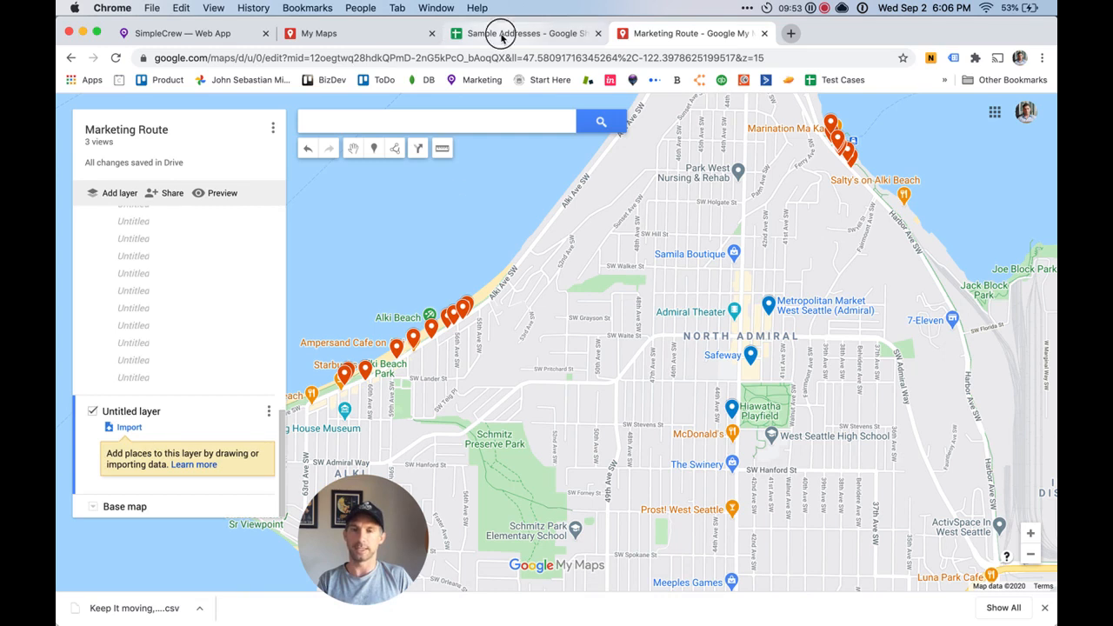
pyautogui.click(521, 33)
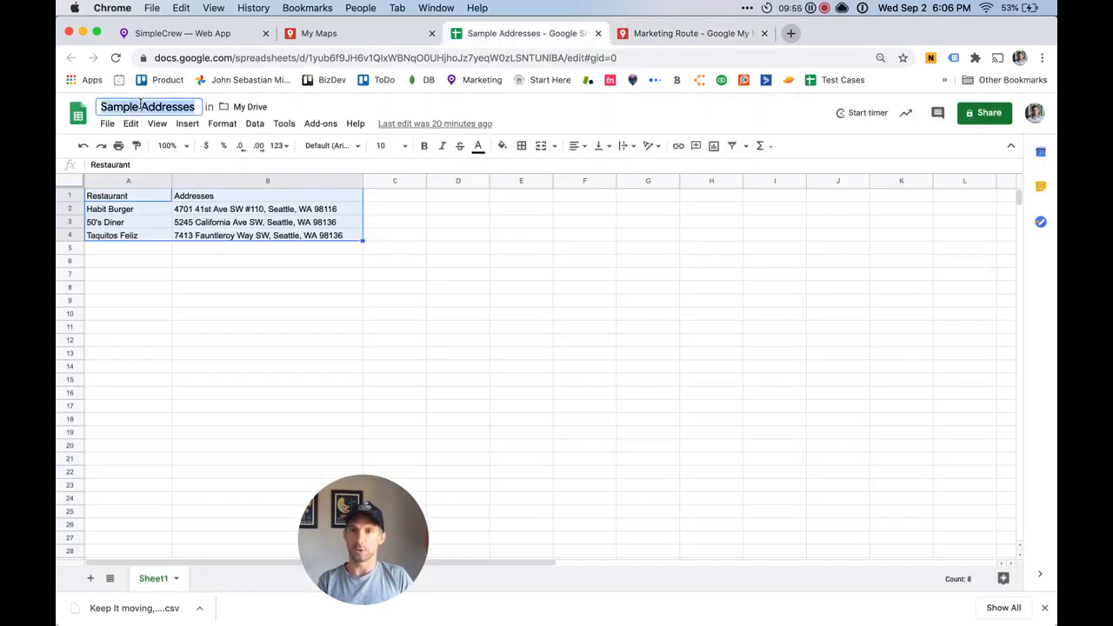
pyautogui.write('Sales Dat')
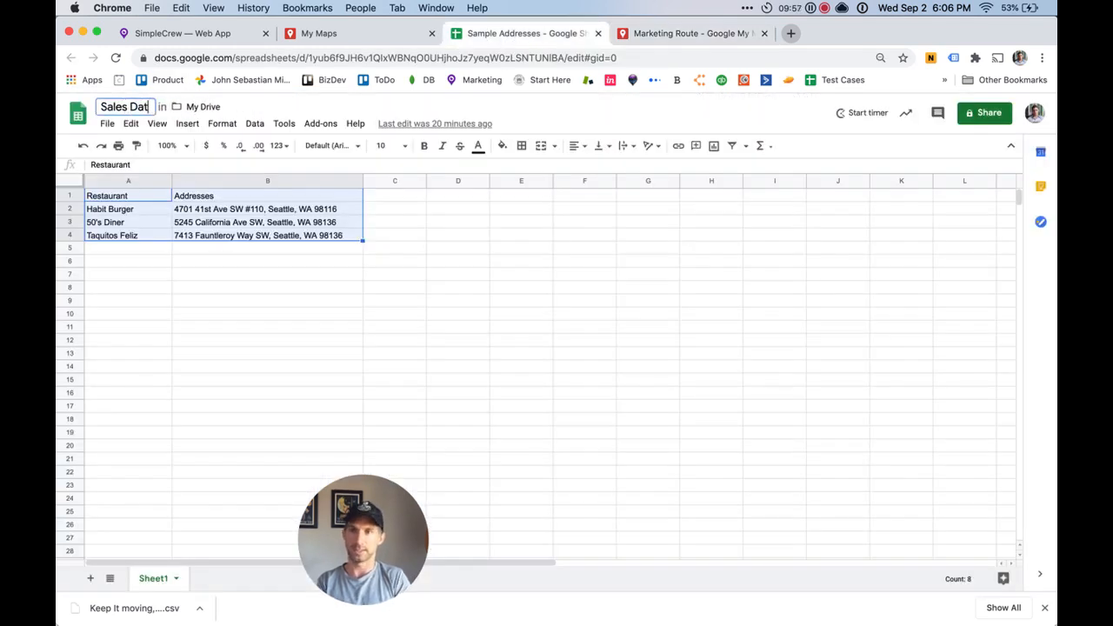